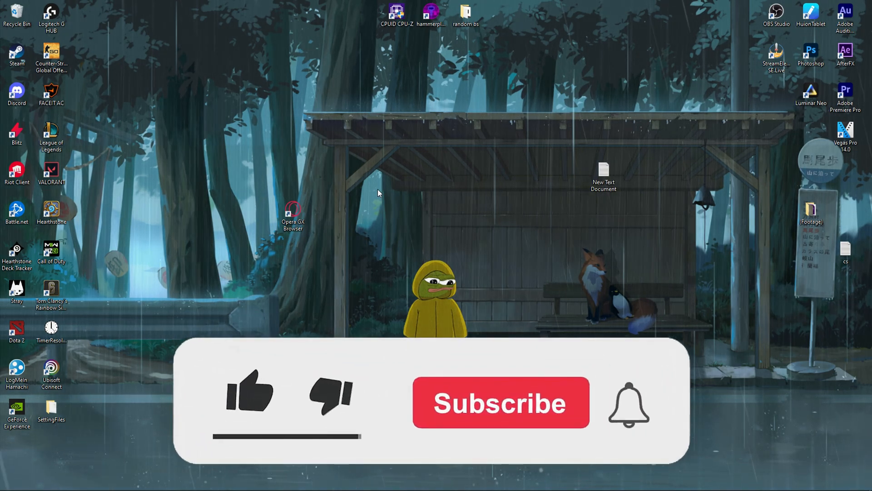
# Launch the Opera GX browser from its desktop shortcut
pyautogui.click(250, 399)
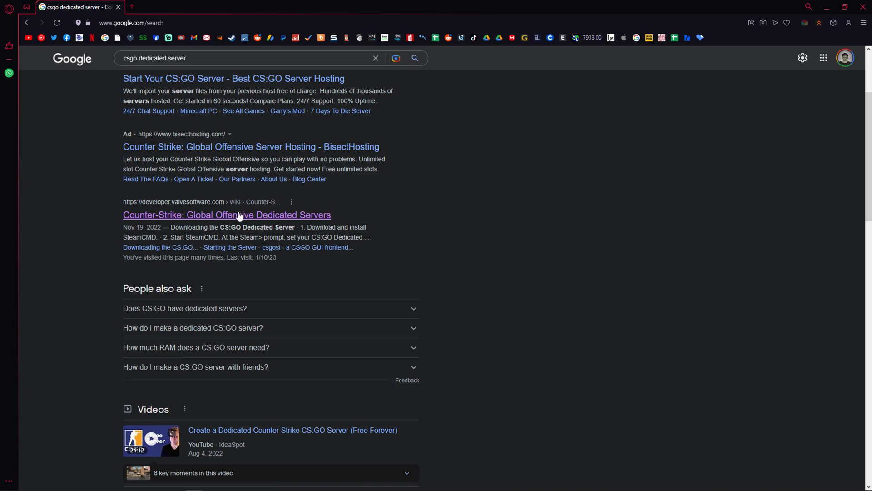
# From Valve's CS:GO Dedicated Servers wiki, download the SteamCMD for Windows zip
pyautogui.click(227, 214)
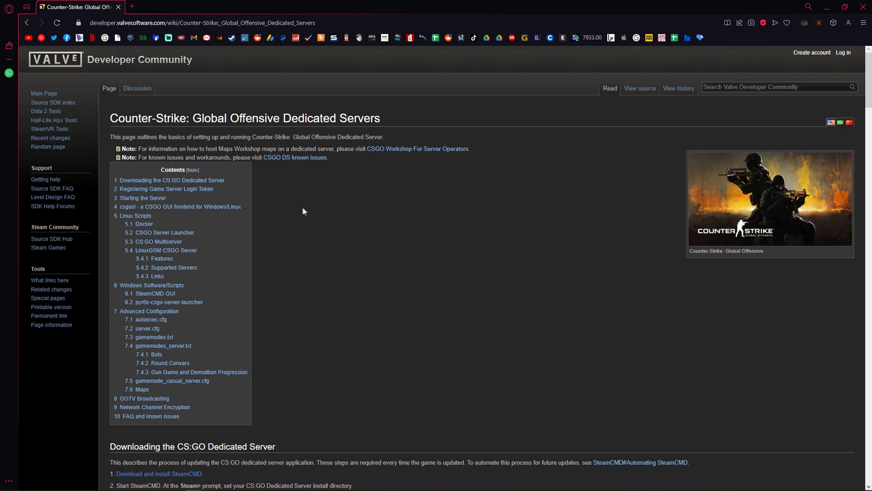
pyautogui.scroll(-3)
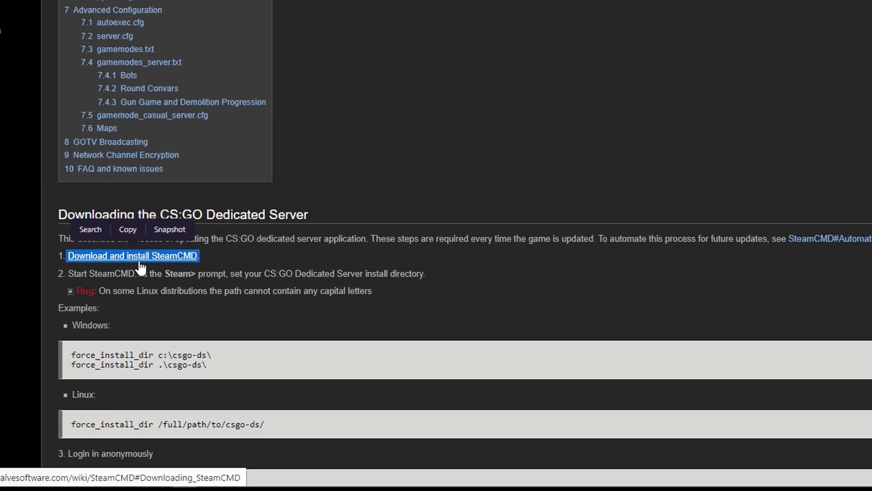
pyautogui.click(132, 256)
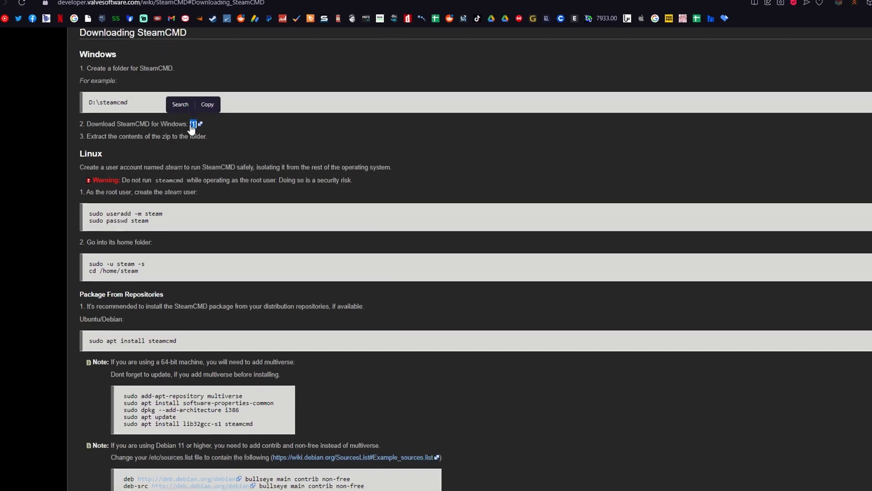
pyautogui.click(193, 124)
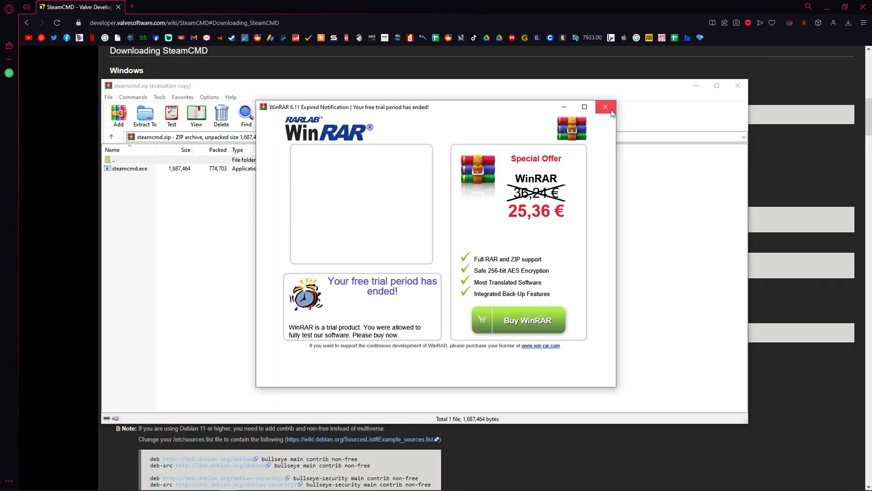
# Create a new folder named ytserver on the C: drive
pyautogui.click(605, 107)
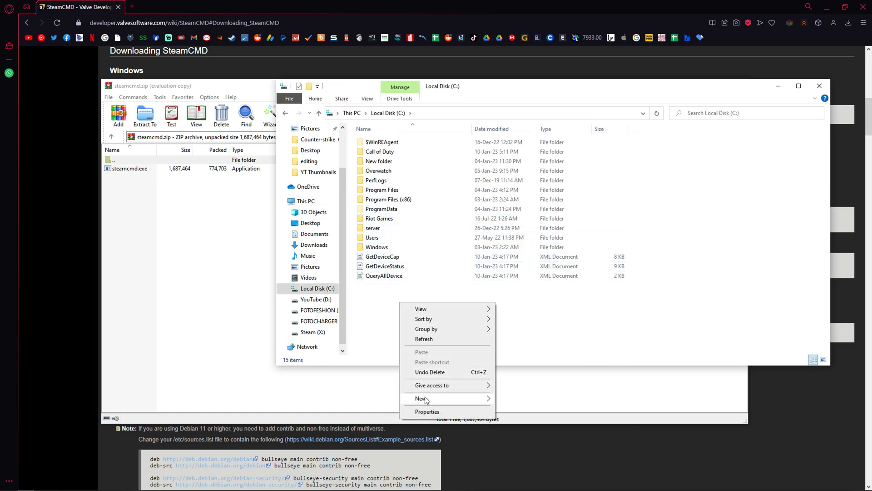
pyautogui.click(420, 399)
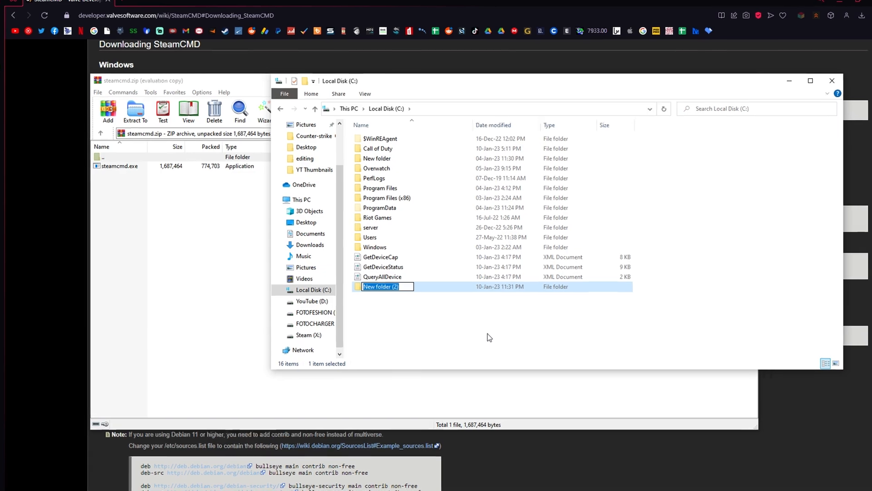
pyautogui.write('ytser')
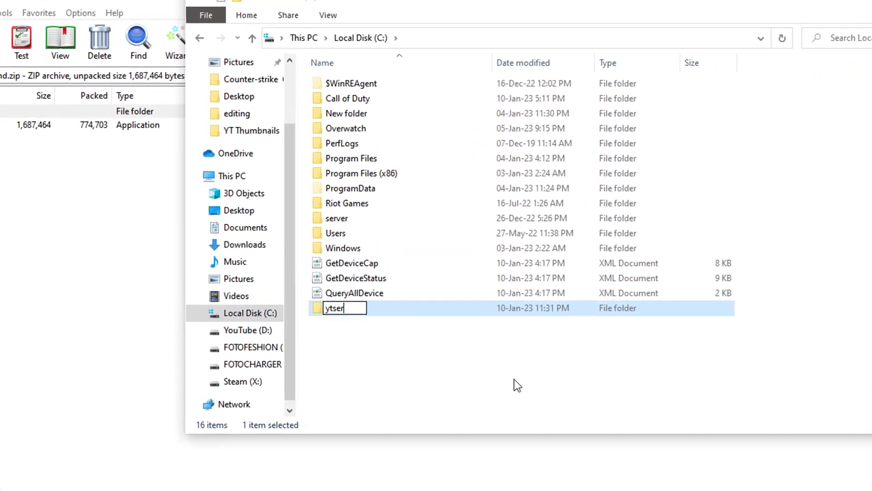
pyautogui.press('Enter')
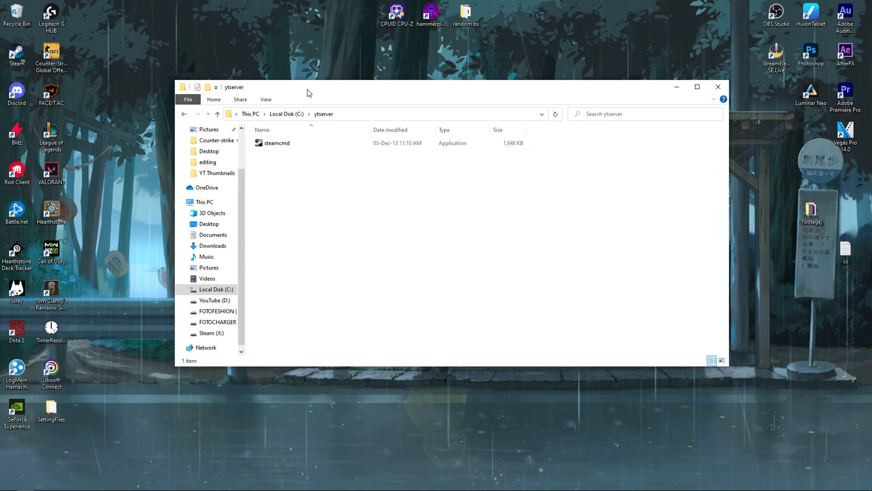
# Run steamcmd.exe from the ytserver folder and enter its server folder
pyautogui.doubleClick(276, 142)
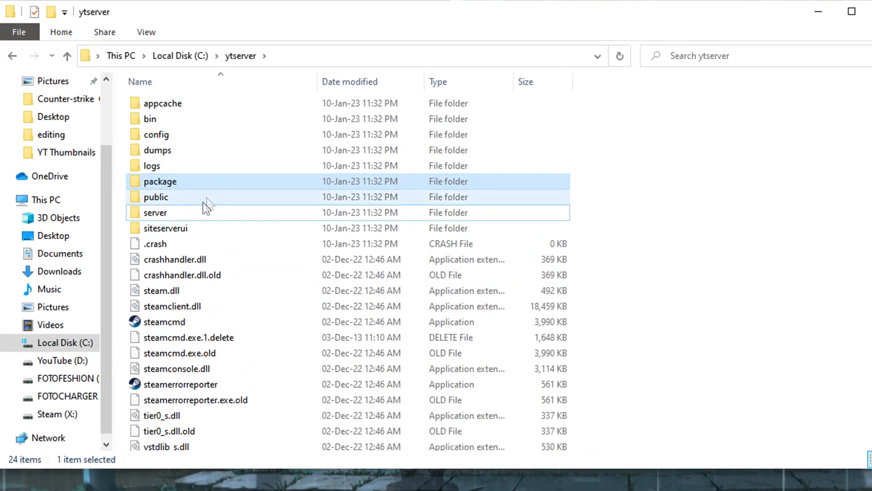
pyautogui.doubleClick(154, 212)
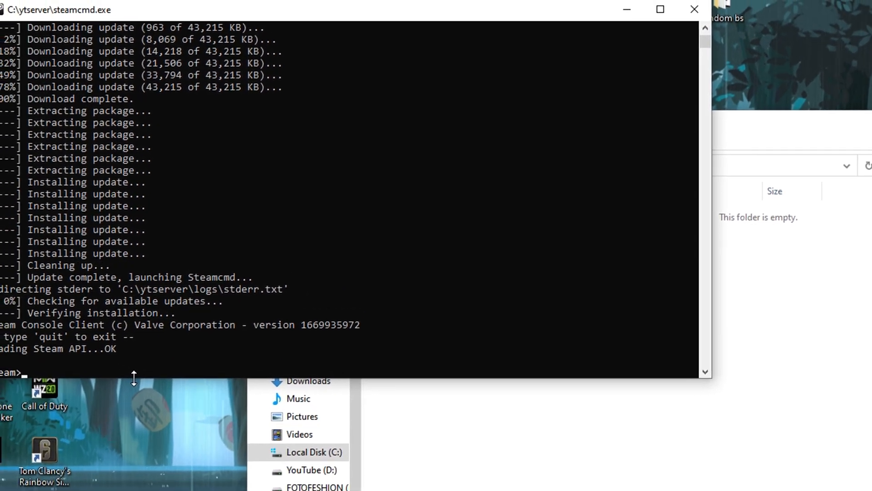
# Set the install directory with force_install_dir C:\ytserver\server
pyautogui.write('force_i')
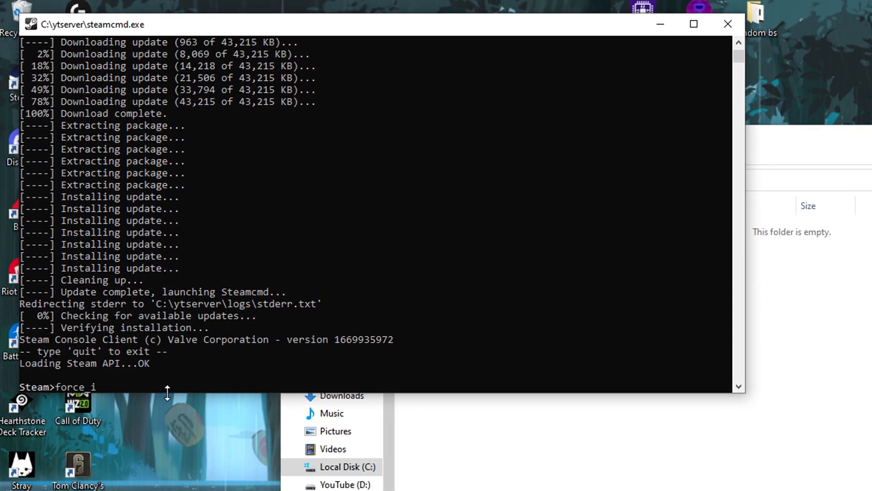
pyautogui.write('nstall_d')
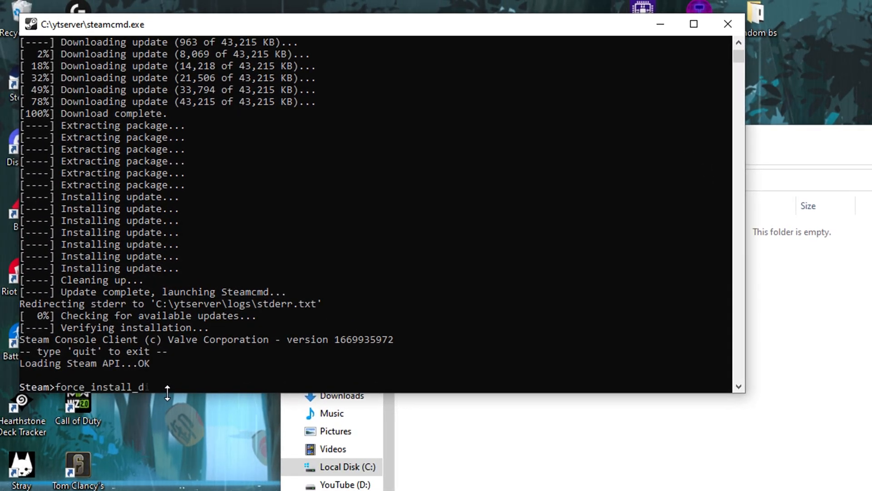
pyautogui.write('C:\\ytserver\\server')
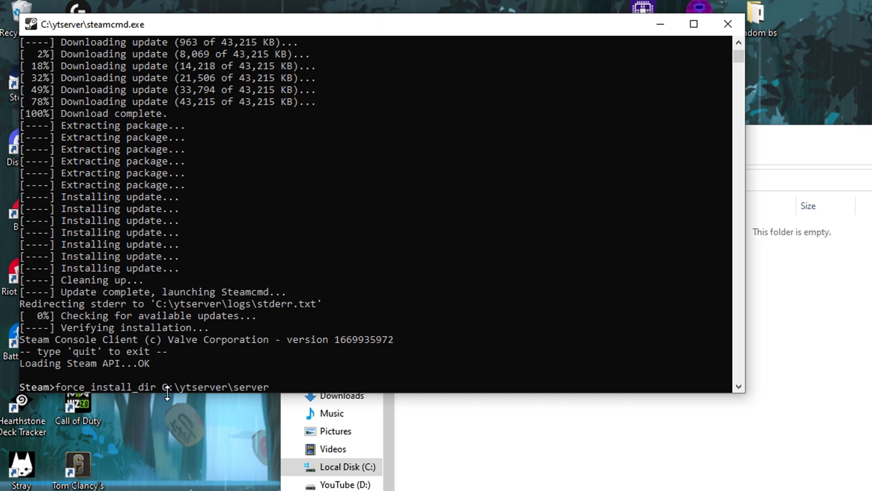
pyautogui.press('Enter')
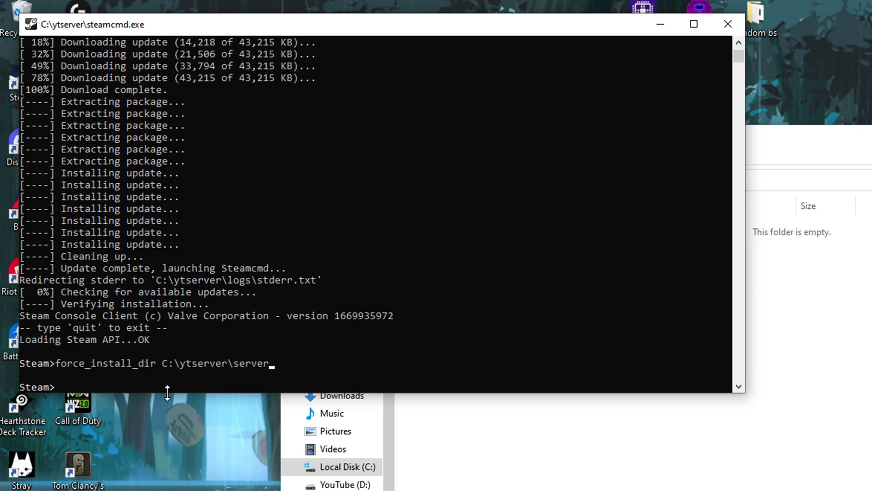
# Log in anonymously and install app 740 with app_update 740 validate
pyautogui.write('login anonymous')
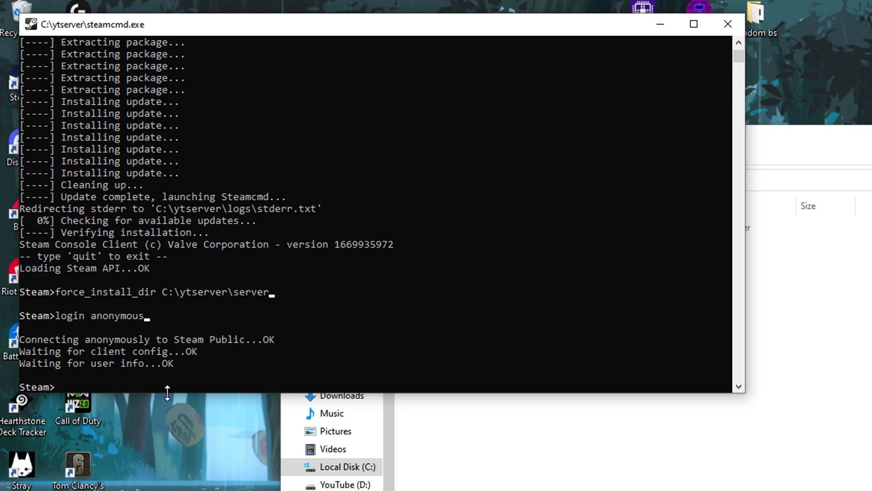
pyautogui.write('app_update 740')
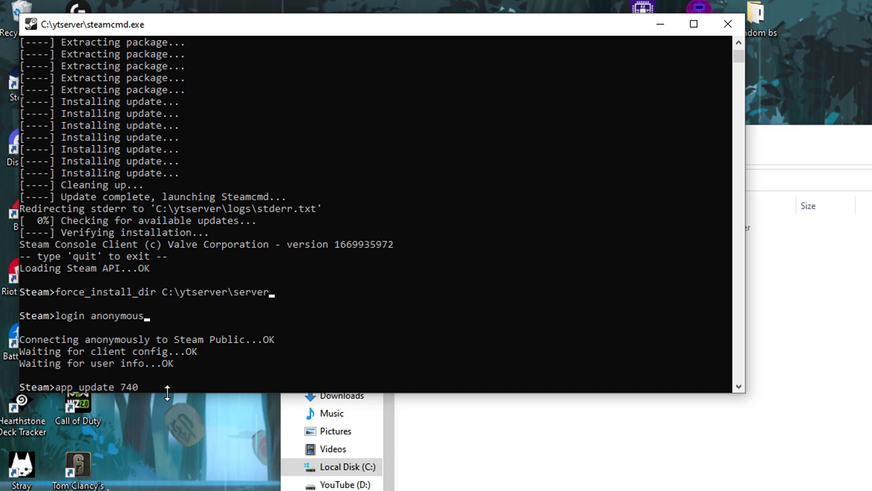
pyautogui.write('validate')
pyautogui.write('app_update')
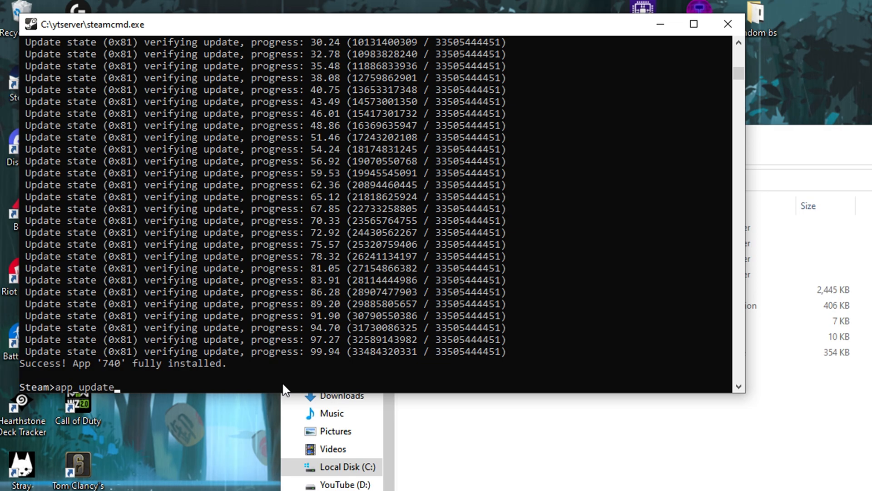
pyautogui.write('740')
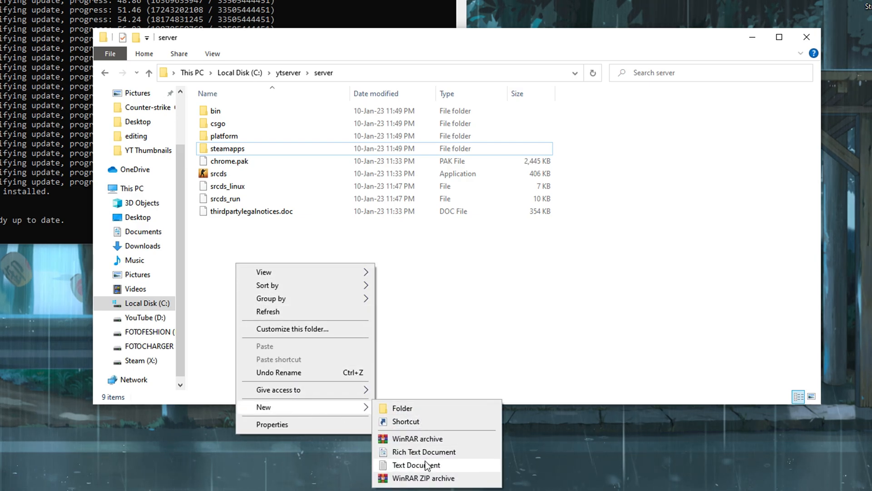
# Create a text document with the srcds 128-tick de_dust2 launch line and save it as a .bat file
pyautogui.click(416, 465)
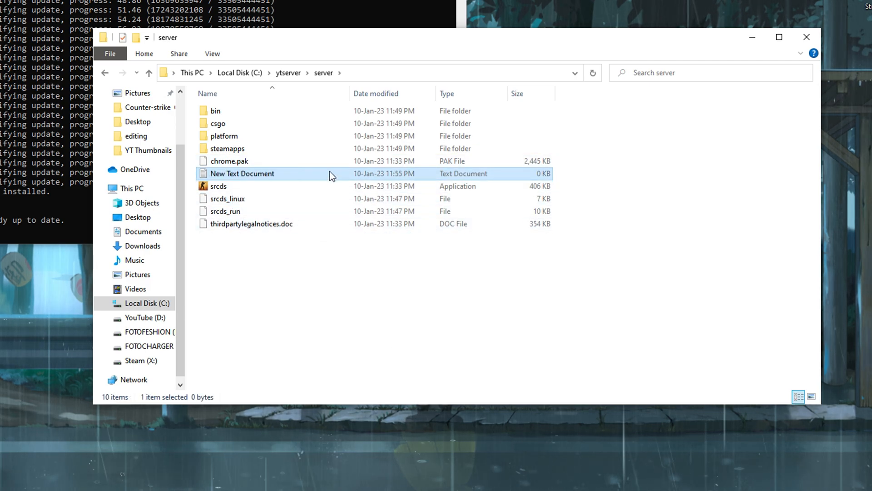
pyautogui.doubleClick(242, 173)
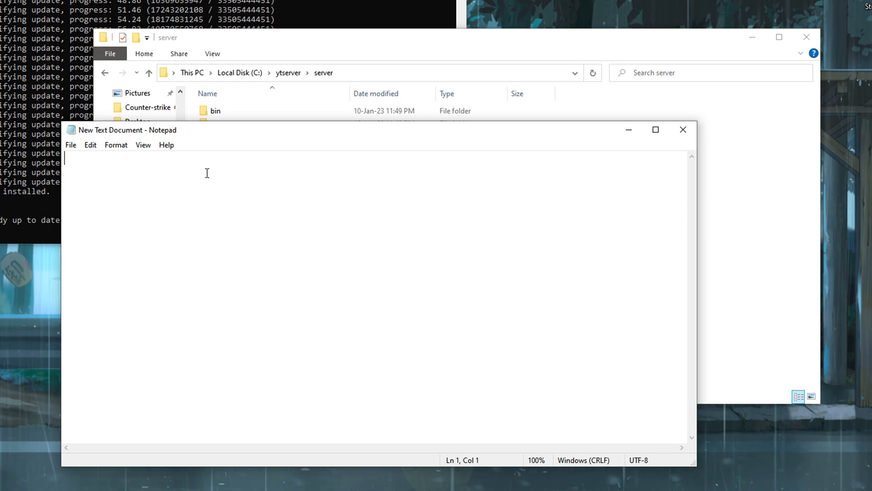
pyautogui.click(70, 145)
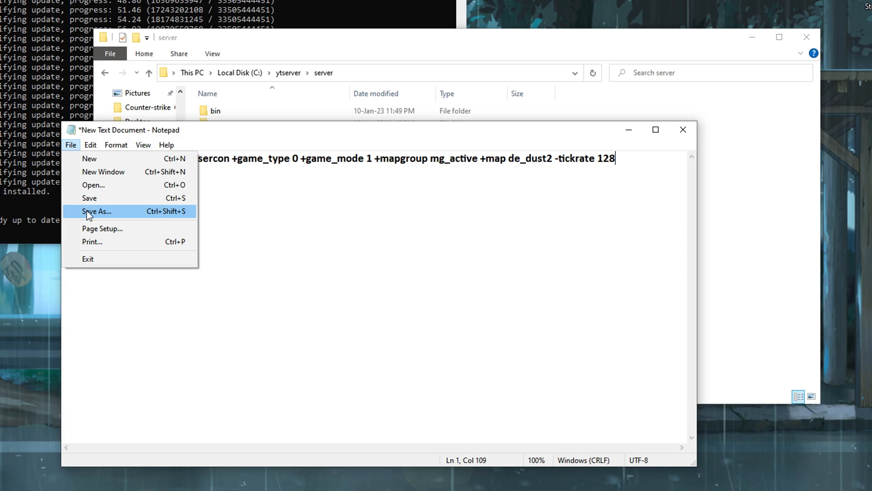
pyautogui.click(97, 211)
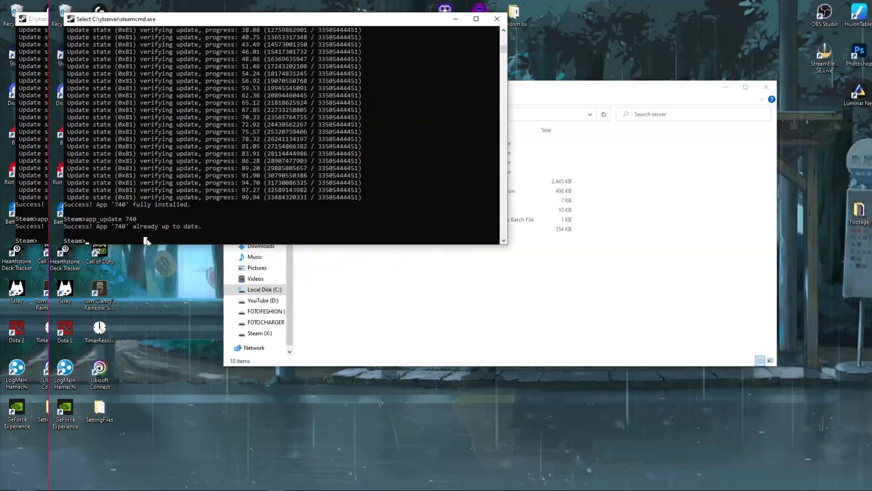
# Quit SteamCMD and download the latest stable Metamod:Source Windows build from sourcemm.net
pyautogui.write('quit')
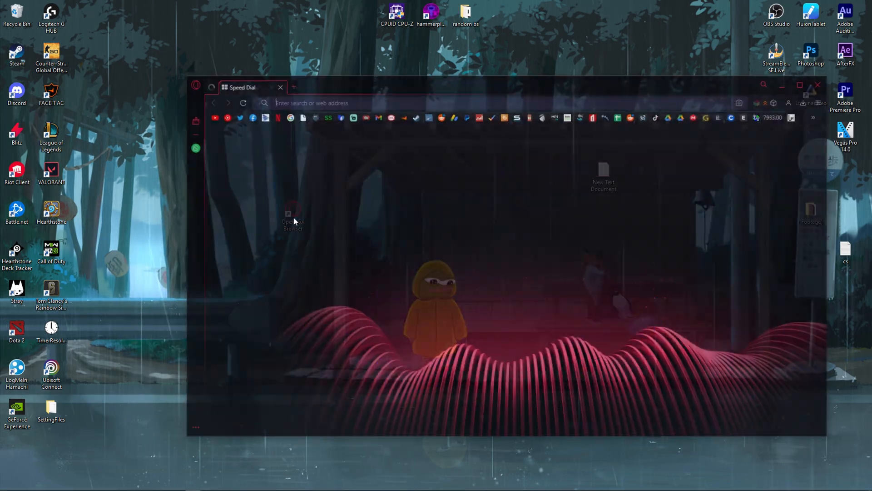
pyautogui.write('metamod download')
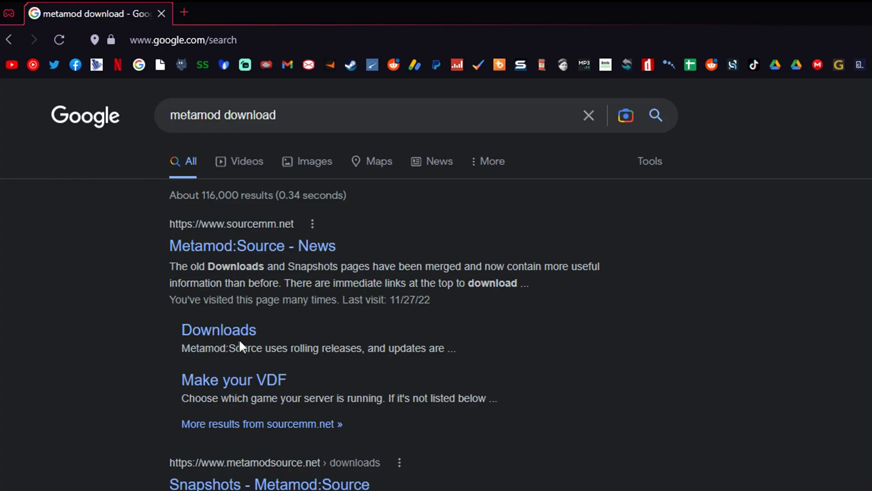
pyautogui.click(253, 245)
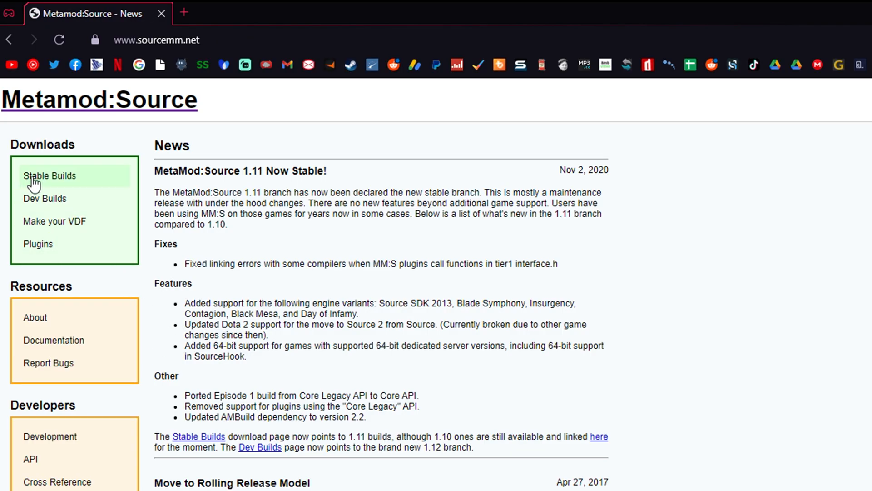
pyautogui.click(50, 175)
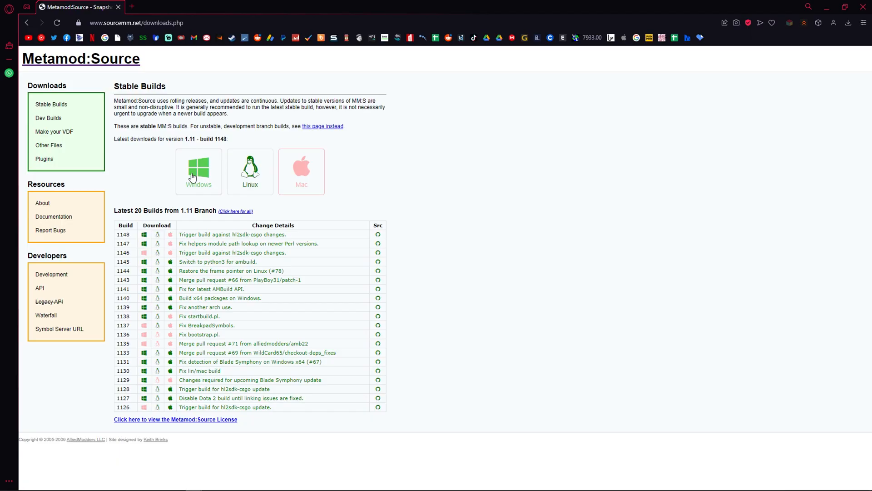
pyautogui.click(198, 171)
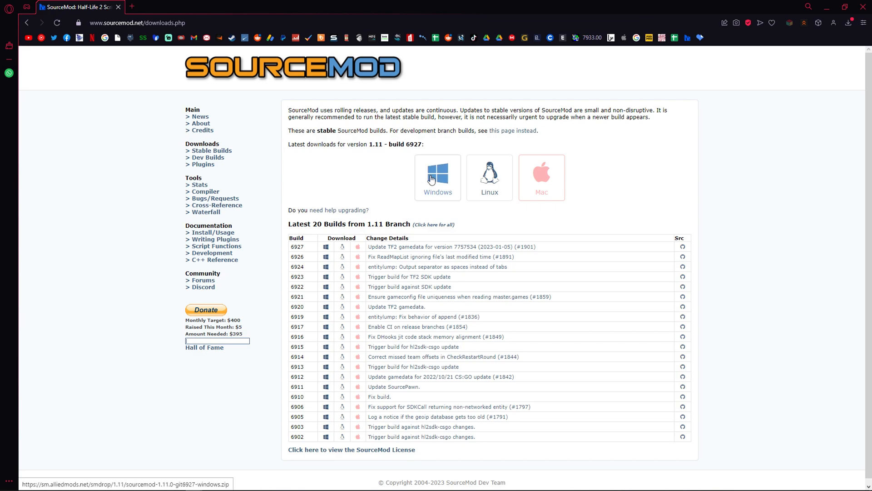
# Download the latest stable SourceMod Windows build from sourcemod.net
pyautogui.click(436, 177)
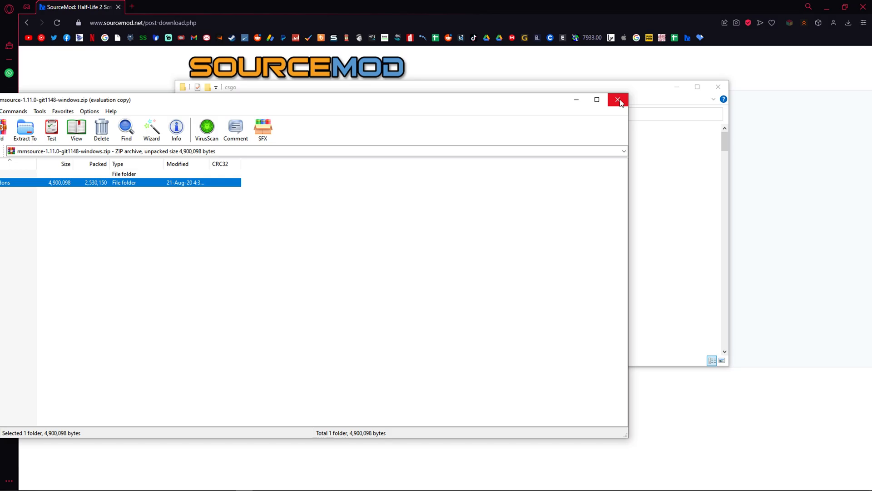
# Close the Metamod archive and navigate to csgo\addons\sourcemod\configs
pyautogui.click(618, 100)
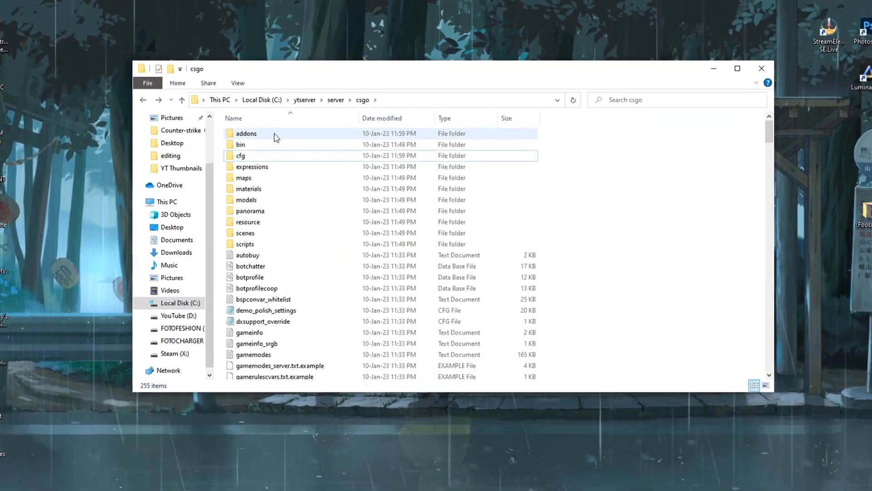
pyautogui.doubleClick(247, 132)
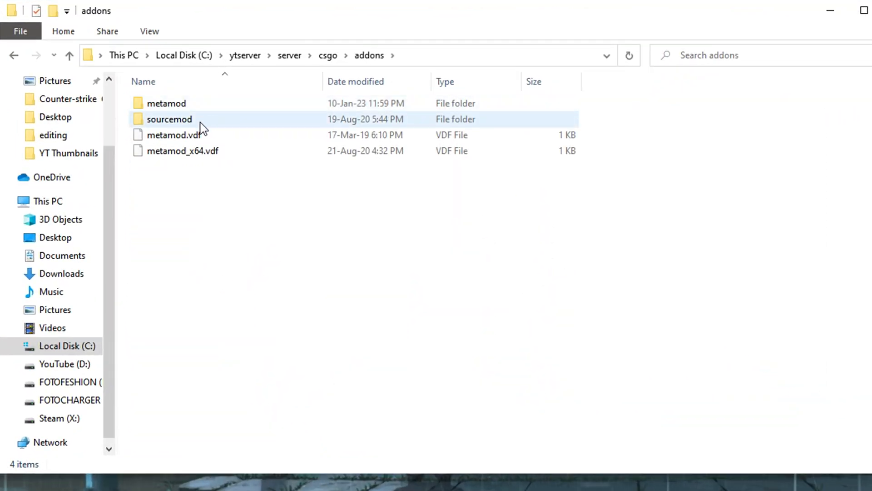
pyautogui.doubleClick(171, 119)
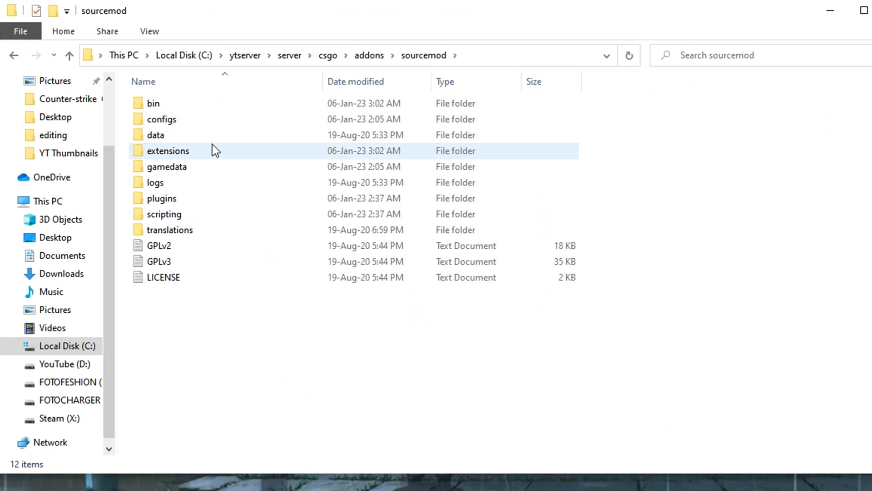
pyautogui.doubleClick(161, 119)
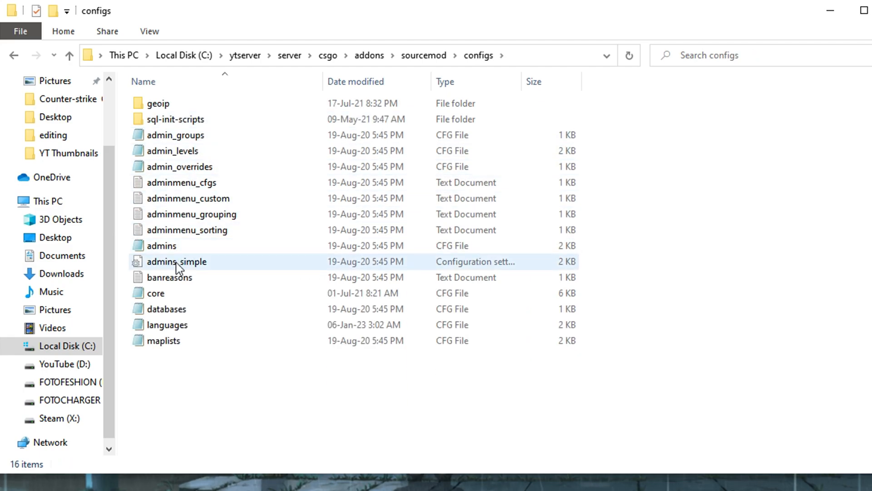
# Open admins_simple in Notepad and start a new line below the example entries
pyautogui.doubleClick(177, 262)
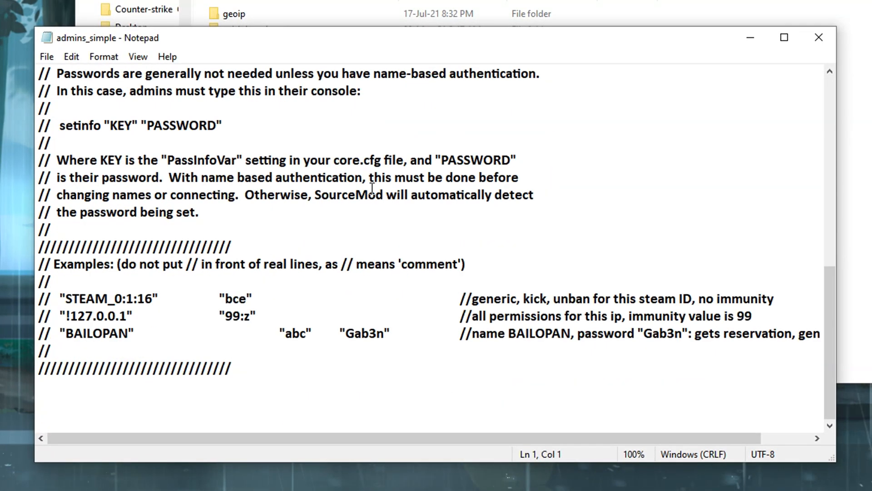
pyautogui.click(189, 394)
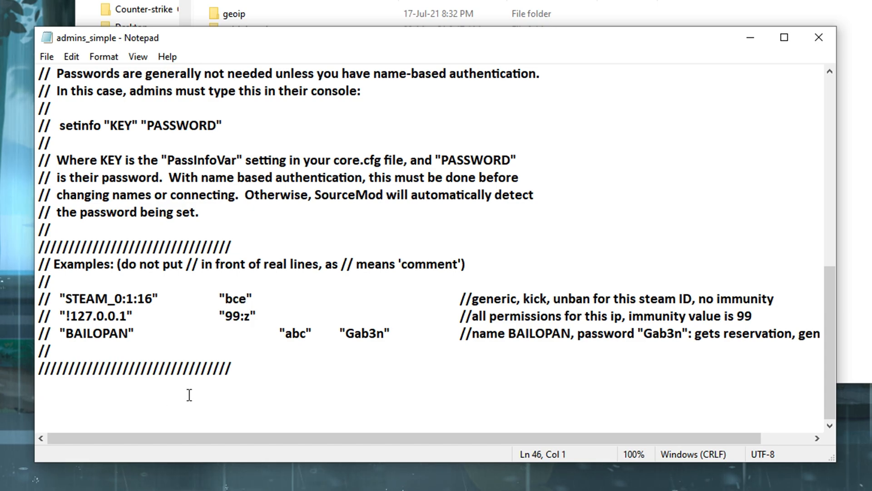
pyautogui.moveTo(66, 401)
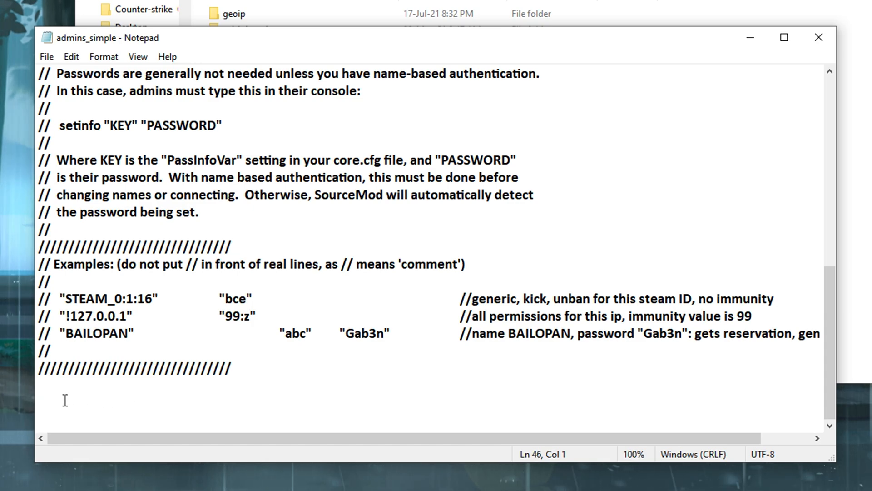
pyautogui.click(44, 400)
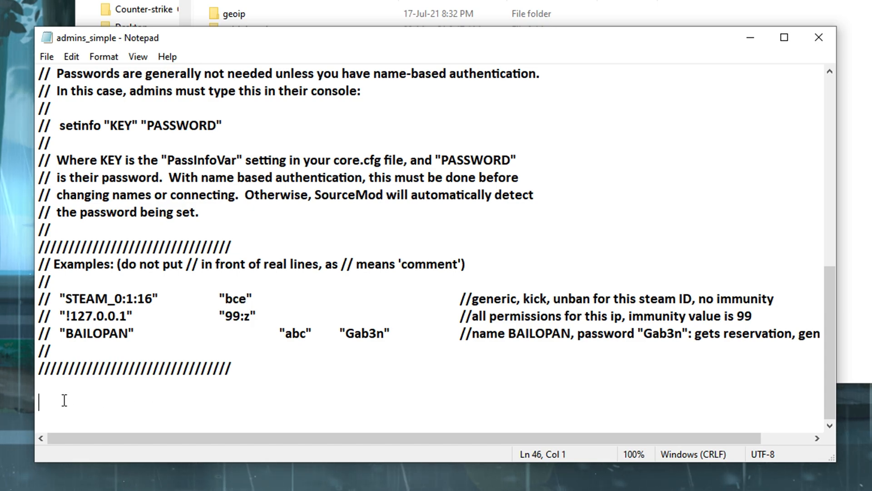
pyautogui.doubleClick(238, 314)
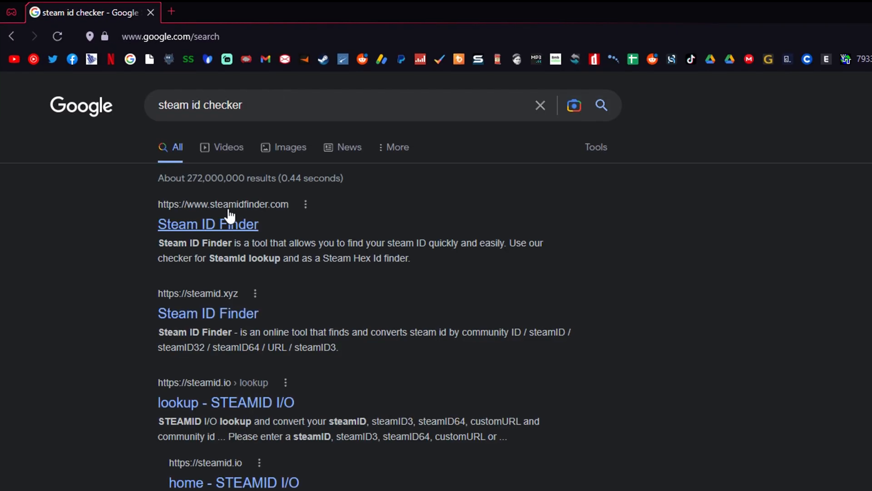
pyautogui.scroll(-3)
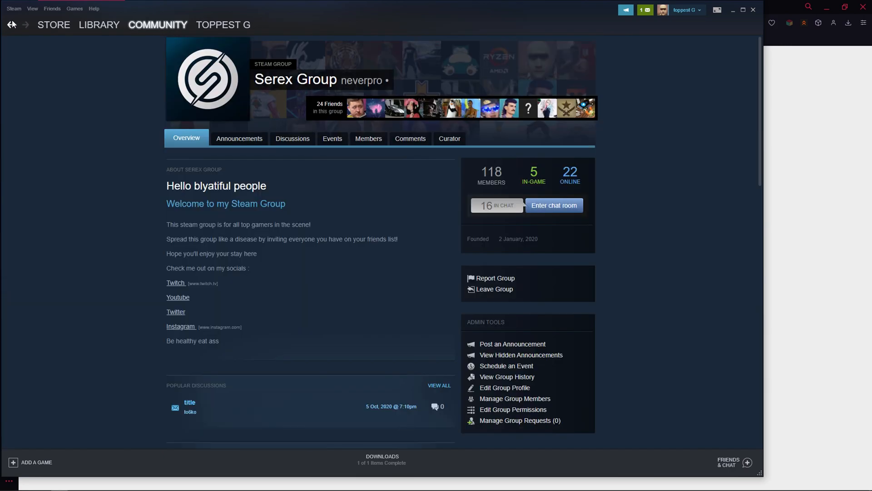
pyautogui.click(221, 25)
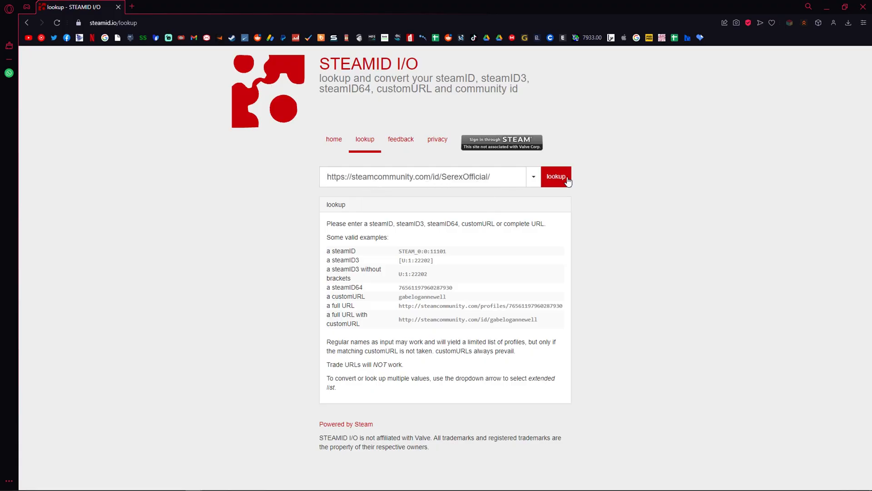
pyautogui.click(556, 176)
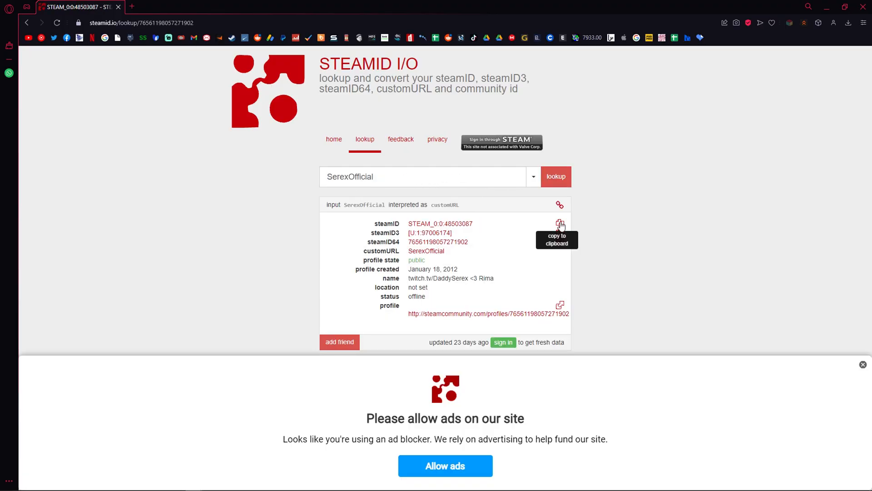
pyautogui.click(560, 223)
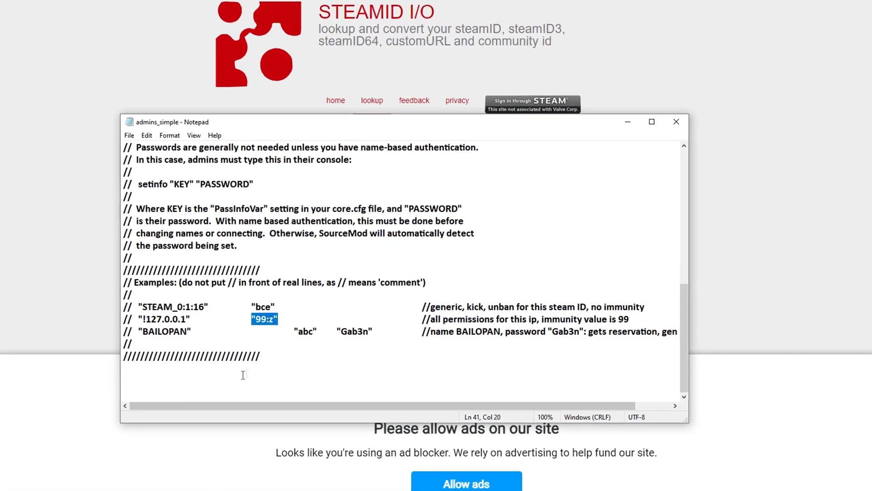
pyautogui.write('STEAM_0:0:48503087')
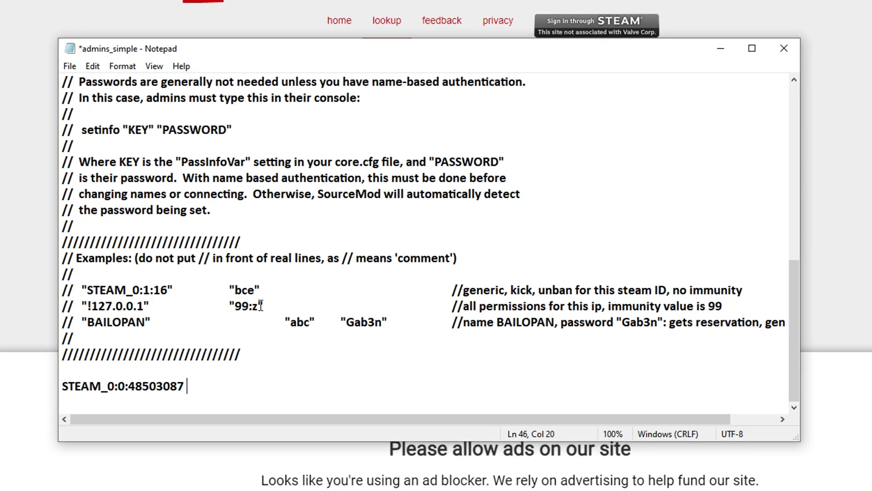
pyautogui.doubleClick(246, 305)
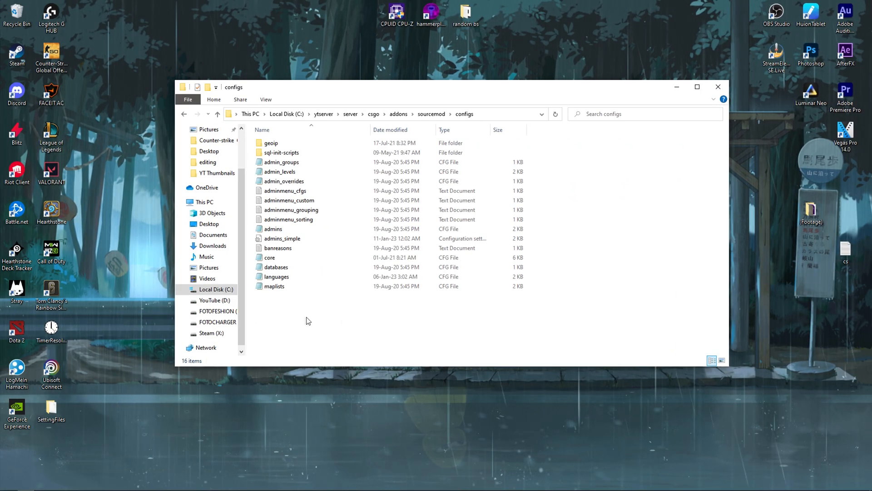
pyautogui.moveTo(203, 478)
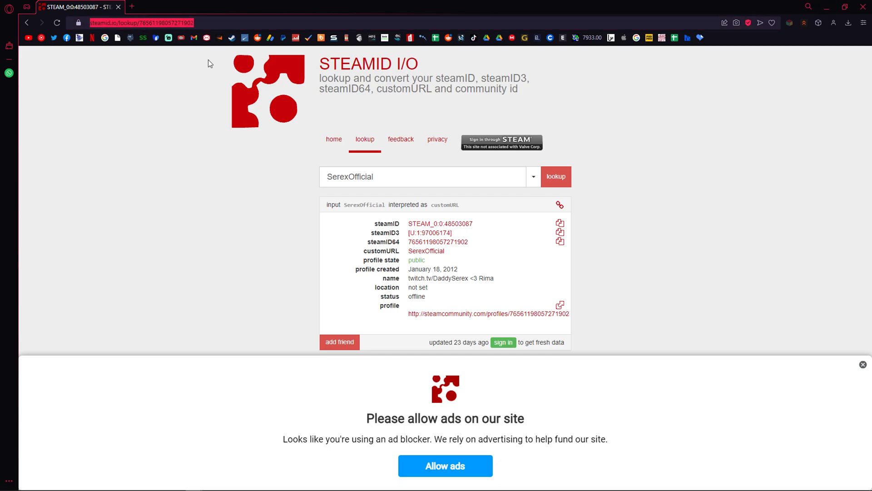
# Search Google for csgo practice mod and open the splewis/csgo-practice-mode GitHub repository
pyautogui.write('csgo dedicated server')
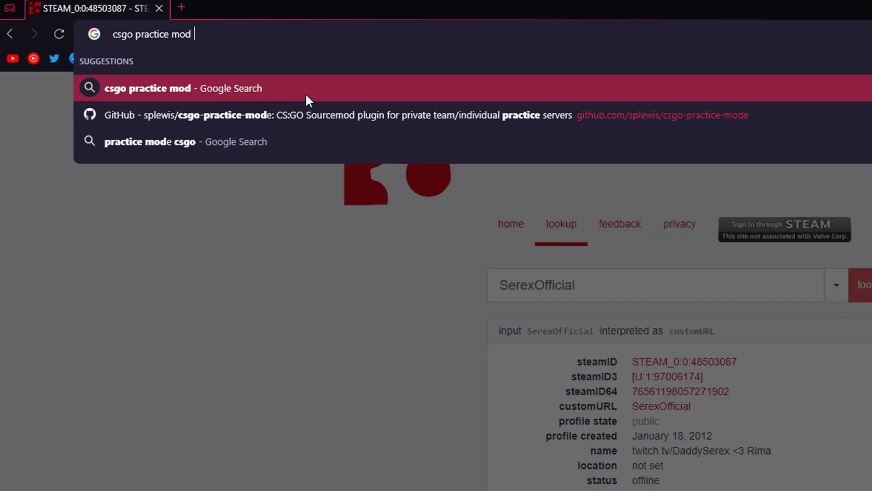
pyautogui.click(178, 88)
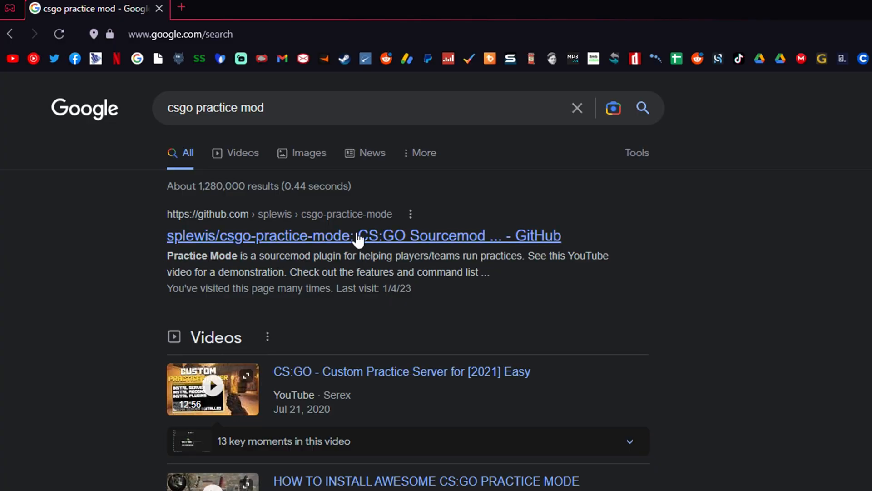
pyautogui.click(355, 237)
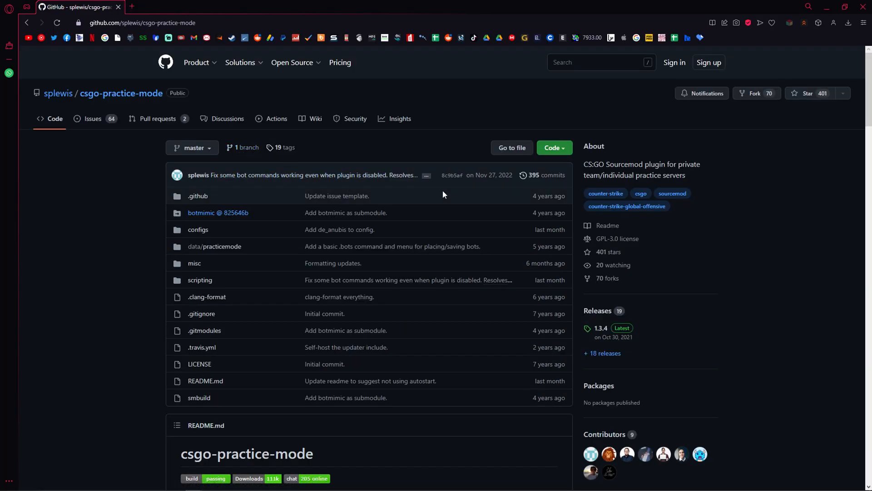
# From the repository's releases page, download practicemode_1.3.4.zip
pyautogui.scroll(-3)
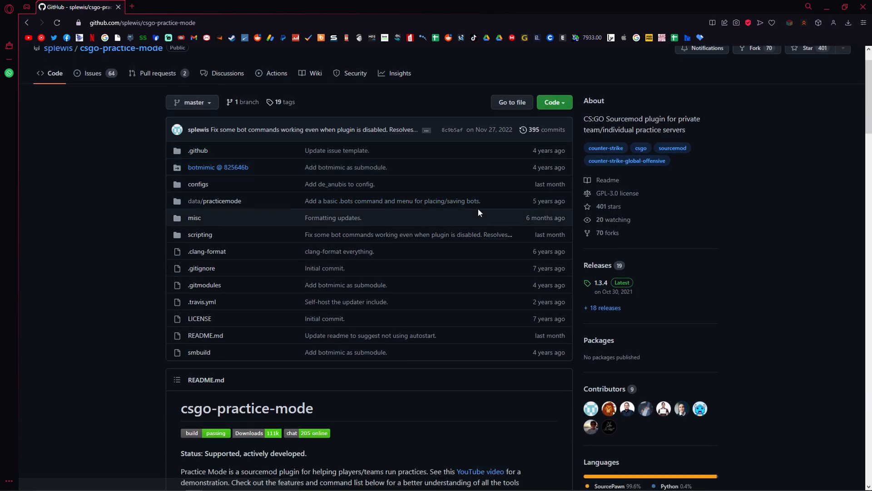
pyautogui.scroll(-3)
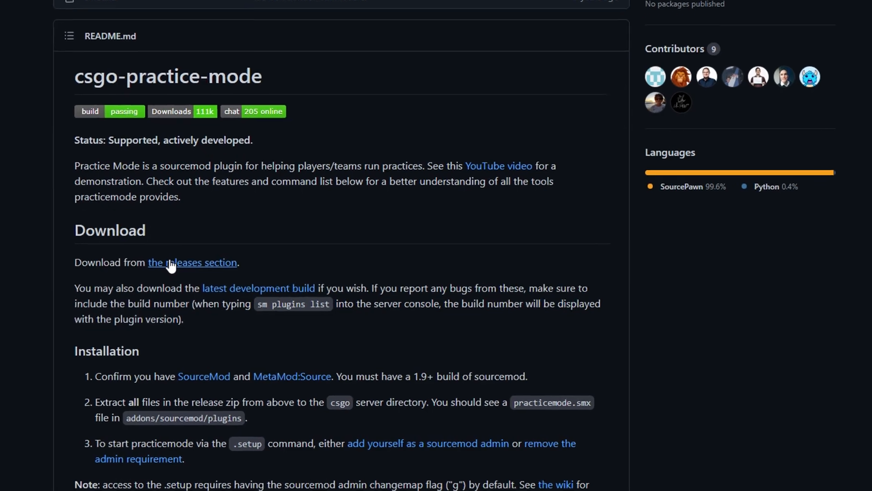
pyautogui.click(192, 262)
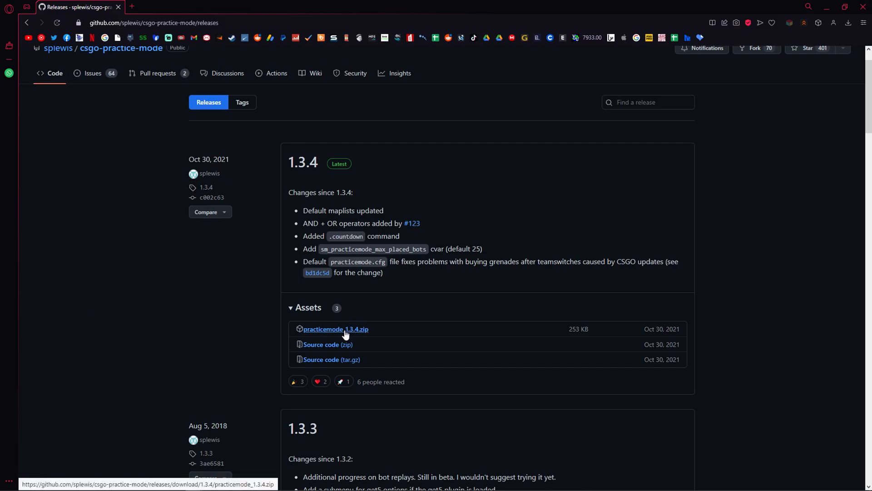
pyautogui.click(336, 329)
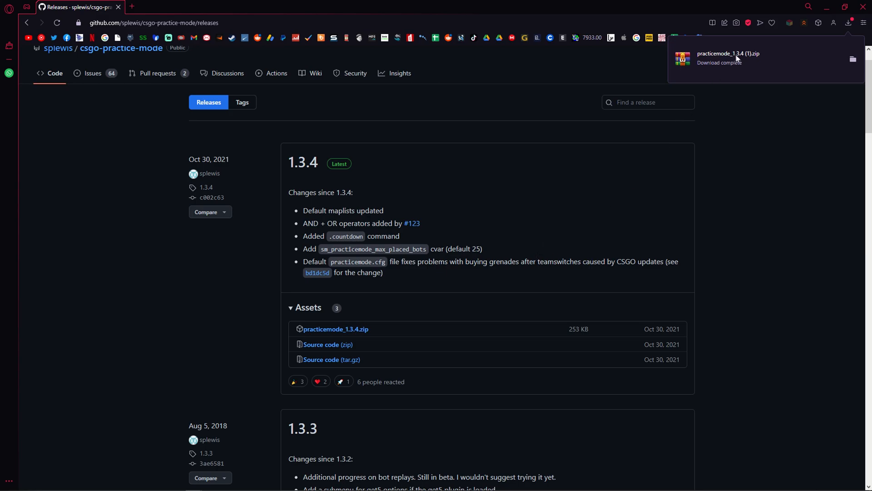
# Open practicemode_1.3.4.zip in WinRAR beside the server's csgo folder, then close the archive
pyautogui.click(728, 57)
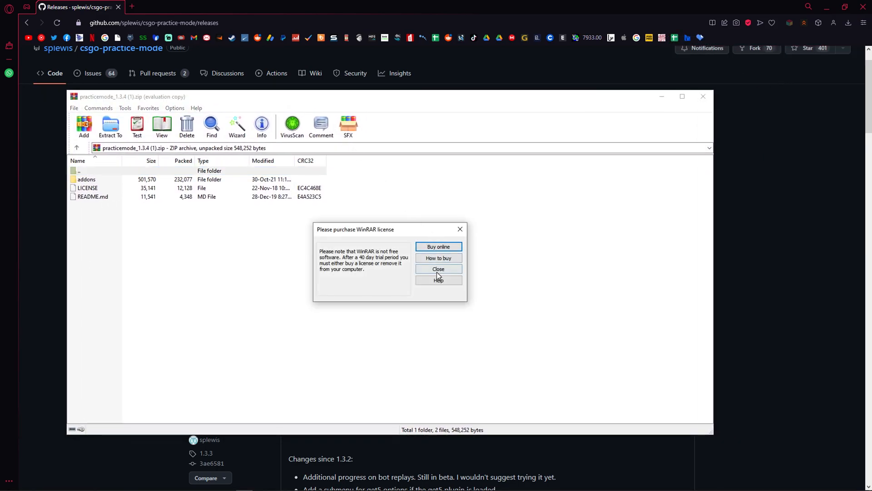
pyautogui.click(439, 269)
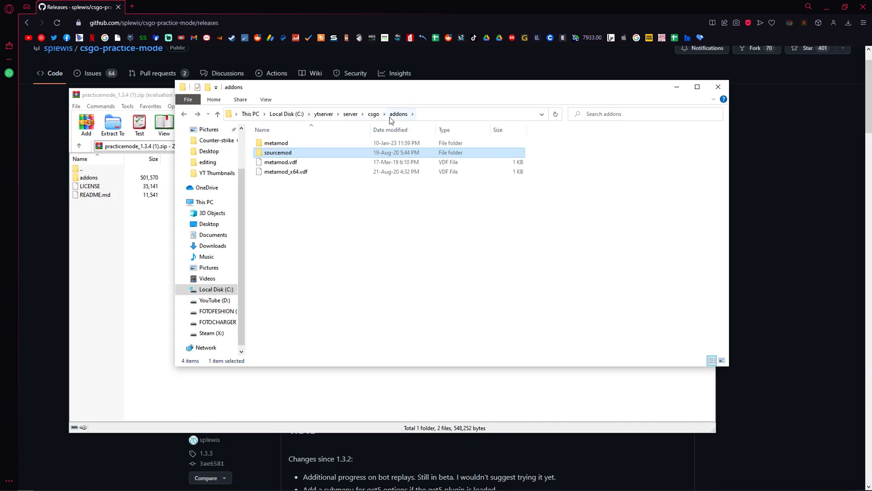
pyautogui.click(372, 114)
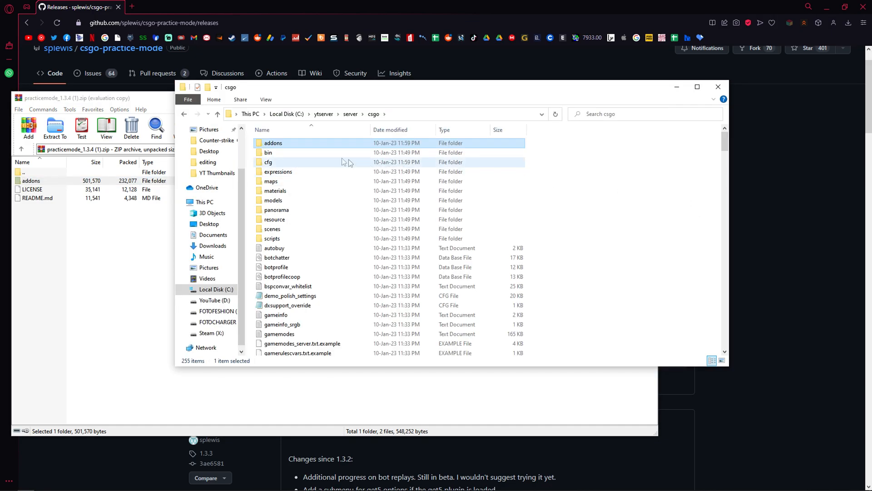
pyautogui.click(63, 98)
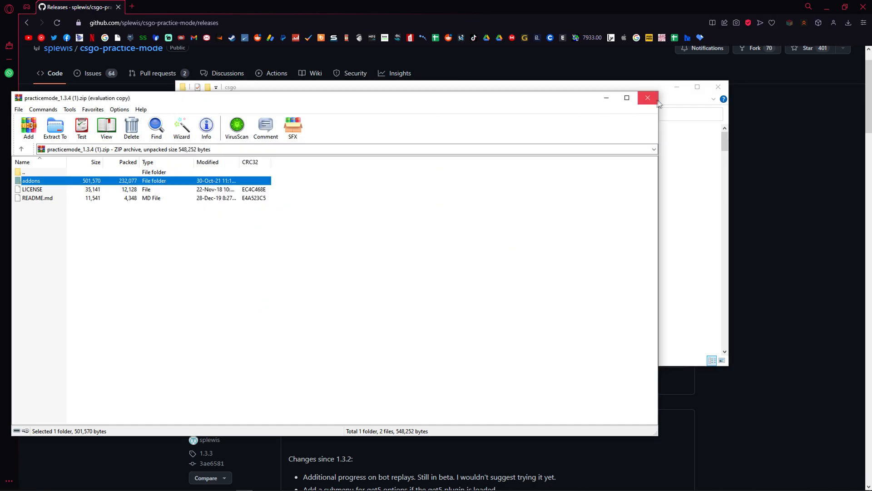
pyautogui.click(648, 98)
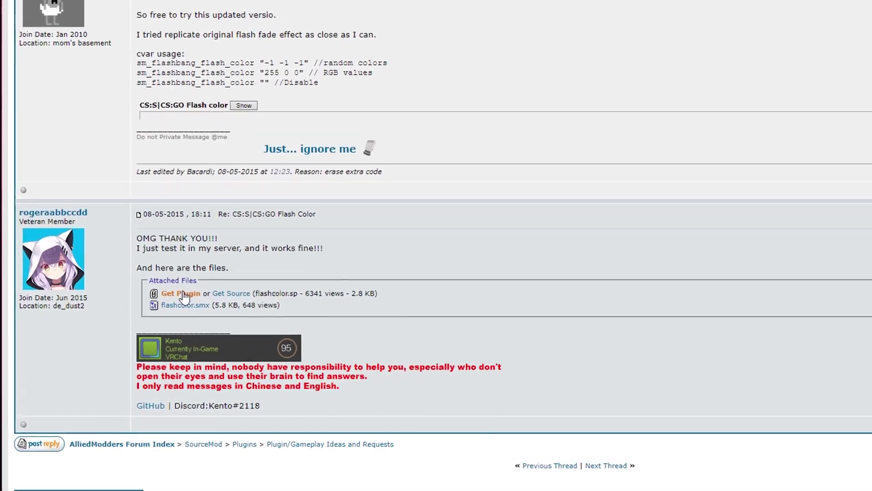
# Download the flashcolor plugin from the AlliedModders thread and locate flashcolor (1).smx in Downloads
pyautogui.scroll(-3)
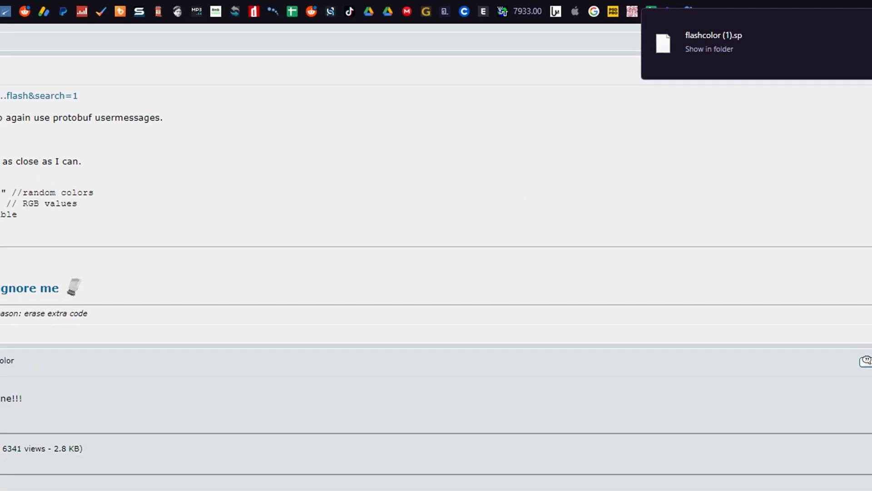
pyautogui.click(709, 48)
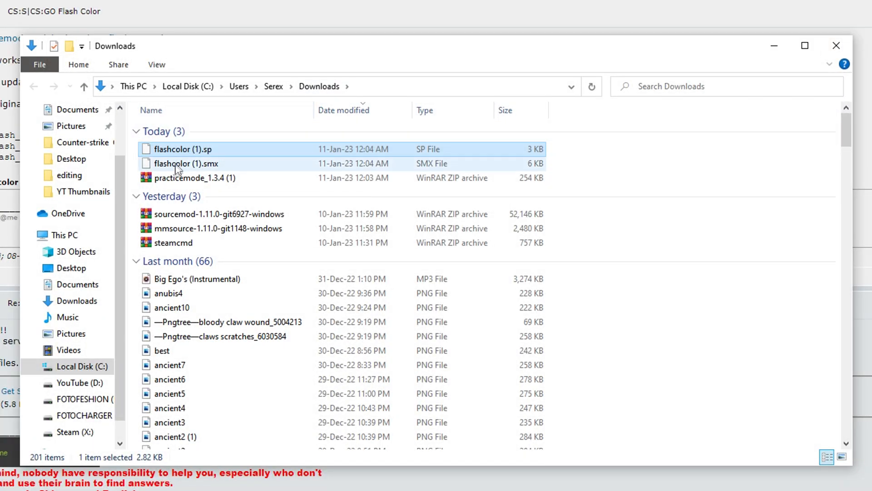
pyautogui.click(186, 164)
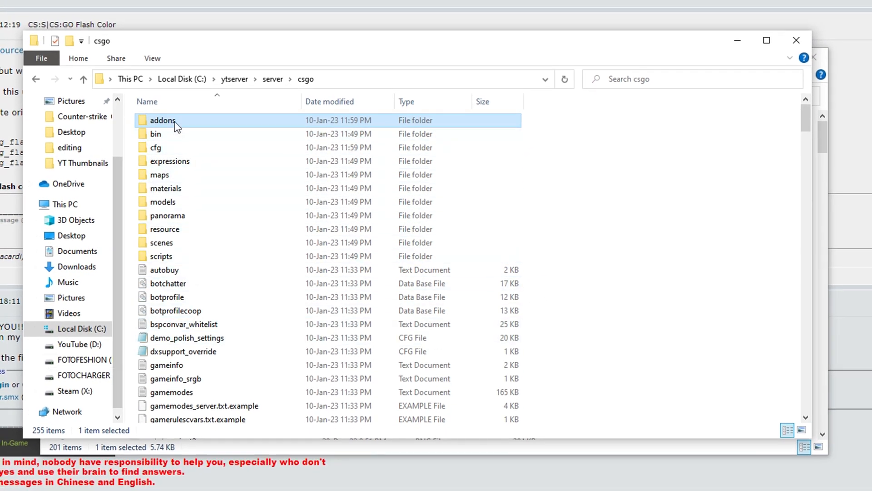
# Navigate from the server's csgo folder into addons, sourcemod and scripting
pyautogui.doubleClick(162, 120)
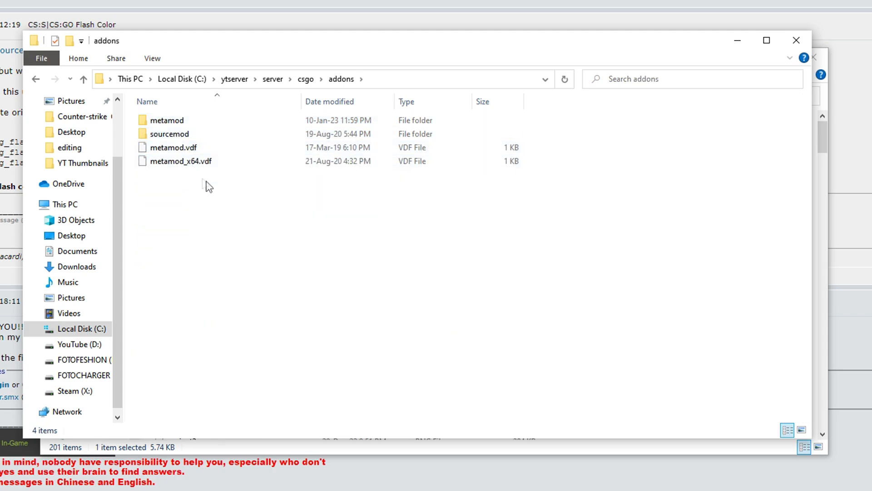
pyautogui.moveTo(182, 137)
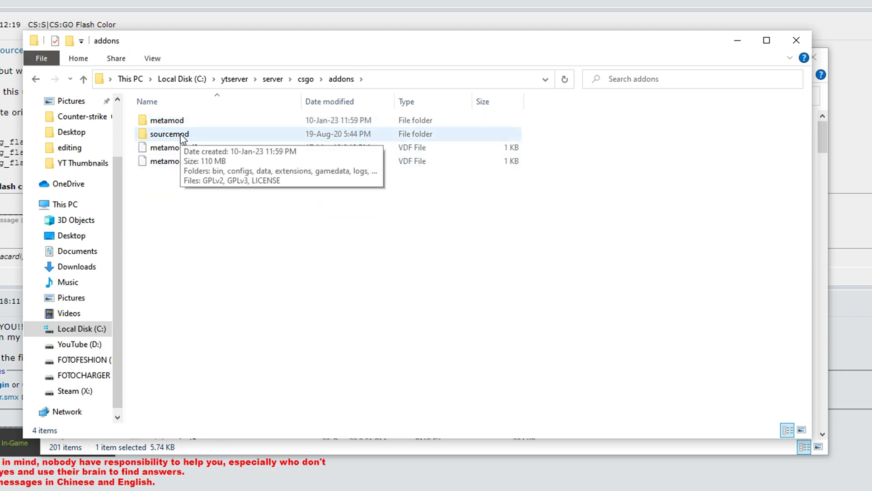
pyautogui.doubleClick(169, 135)
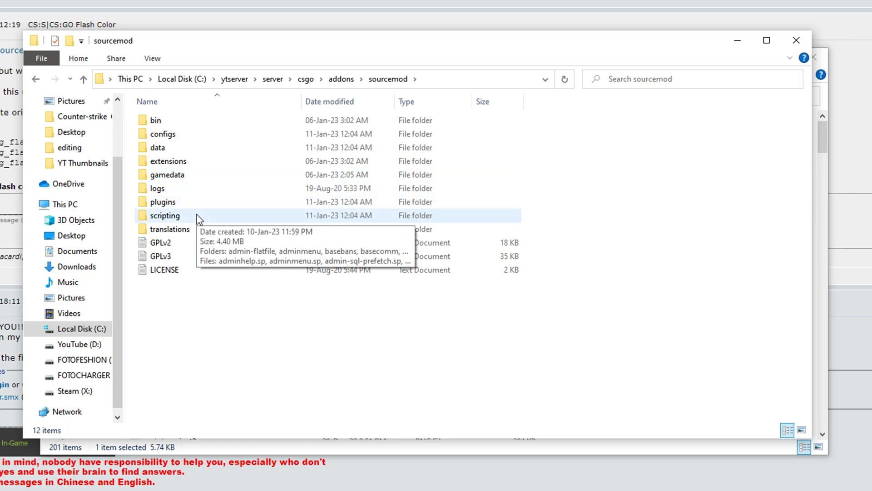
pyautogui.doubleClick(162, 202)
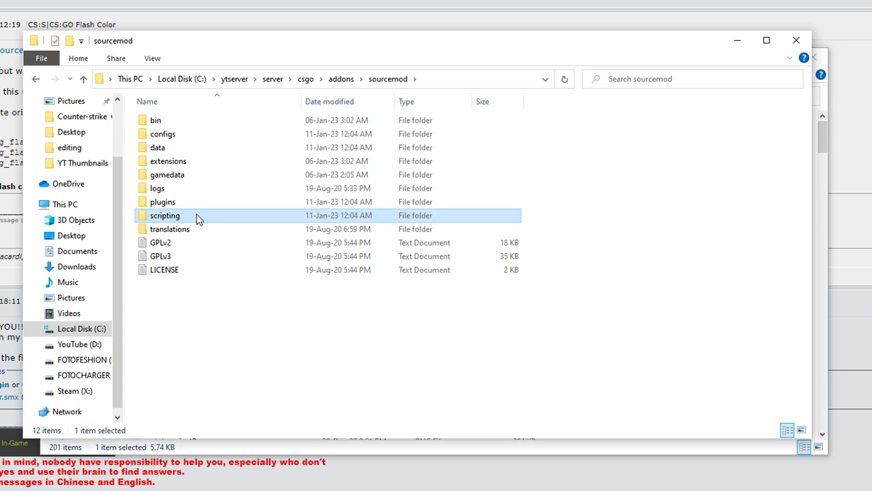
pyautogui.doubleClick(164, 215)
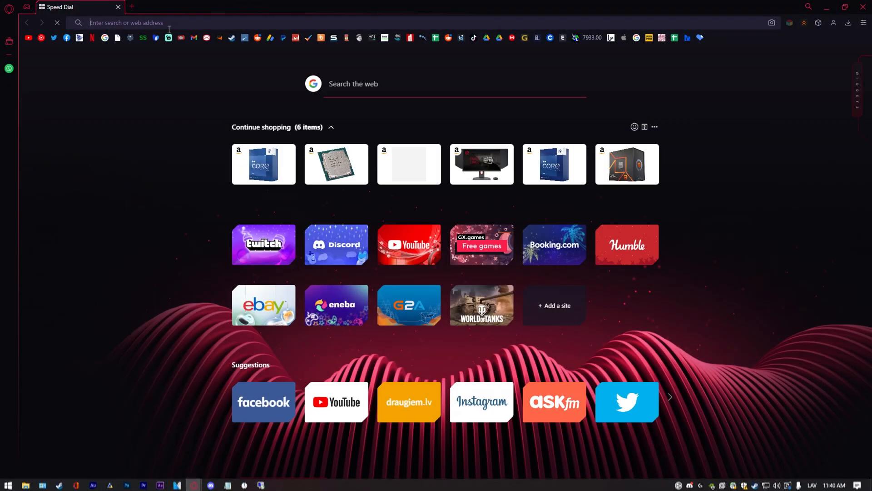
# Search for csgo knives and scroll the Weapon & Knives thread to its Requirements section
pyautogui.write('csgo kn')
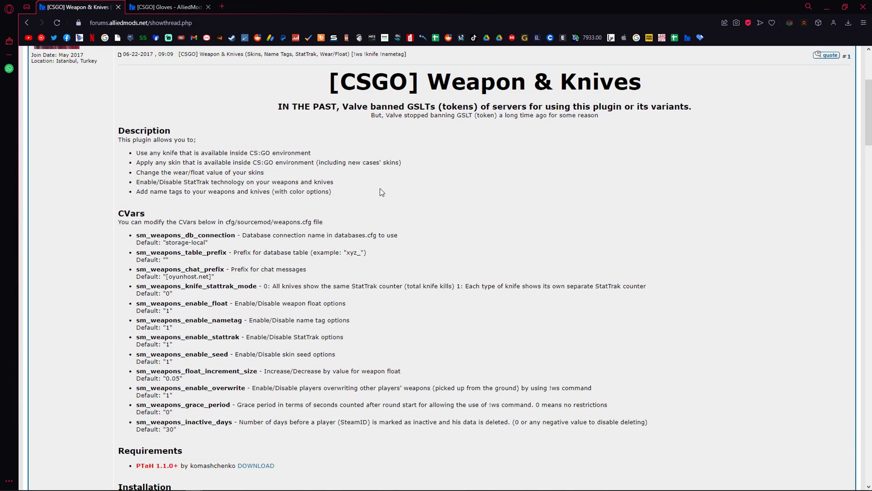
pyautogui.scroll(-3)
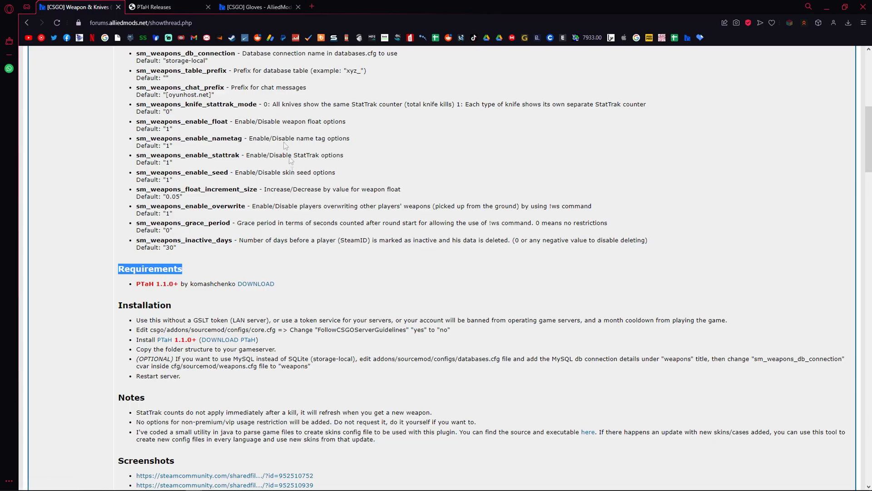
# Download the PTaH V1.1.3-build20 Windows zip from its Releases page and open it in WinRAR
pyautogui.click(156, 7)
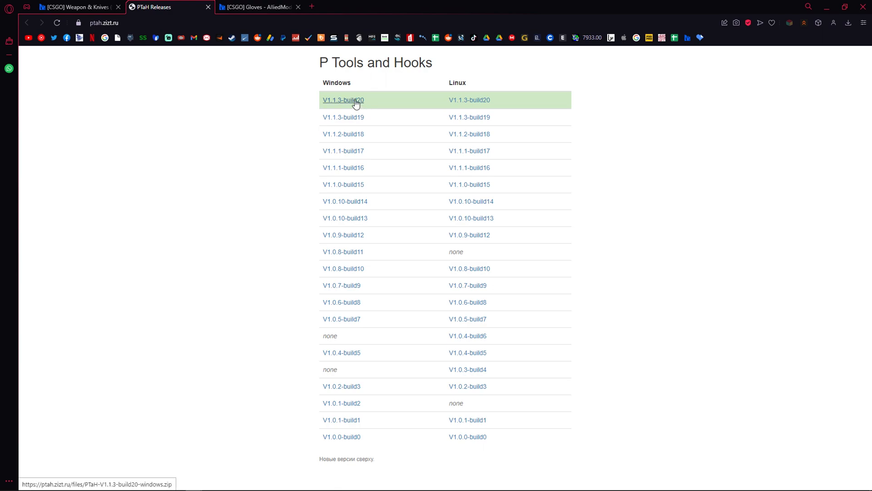
pyautogui.click(342, 100)
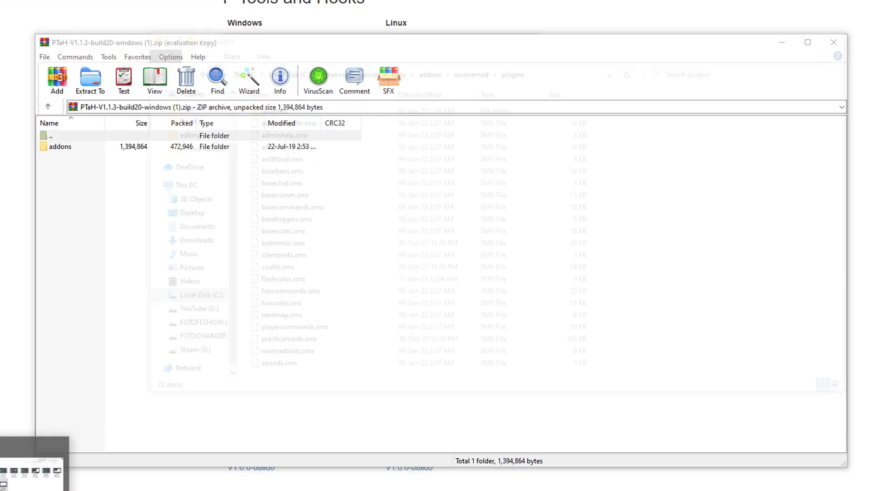
pyautogui.click(60, 147)
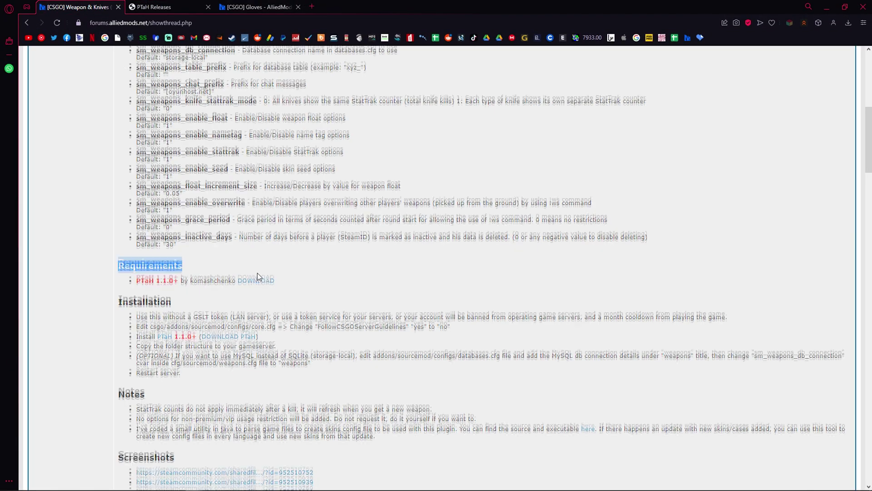
# Download weapons-v1.7.7.zip from the Weapons plugin's latest GitHub release
pyautogui.scroll(-3)
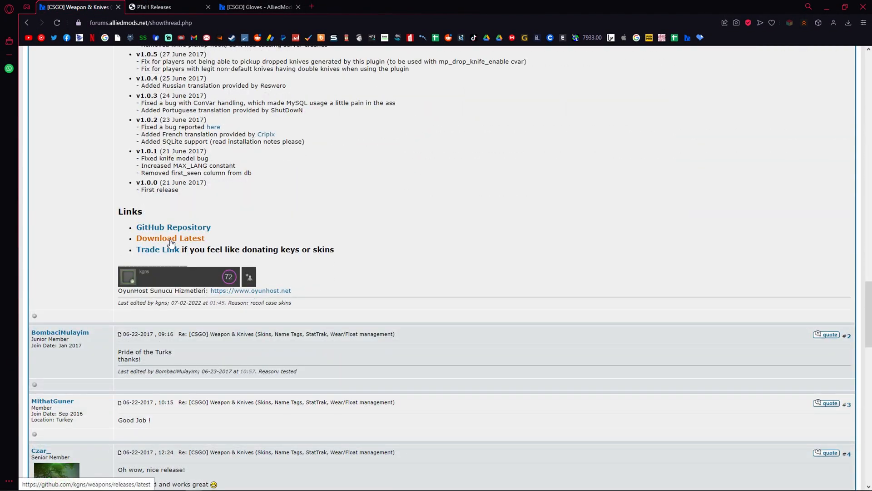
pyautogui.click(170, 238)
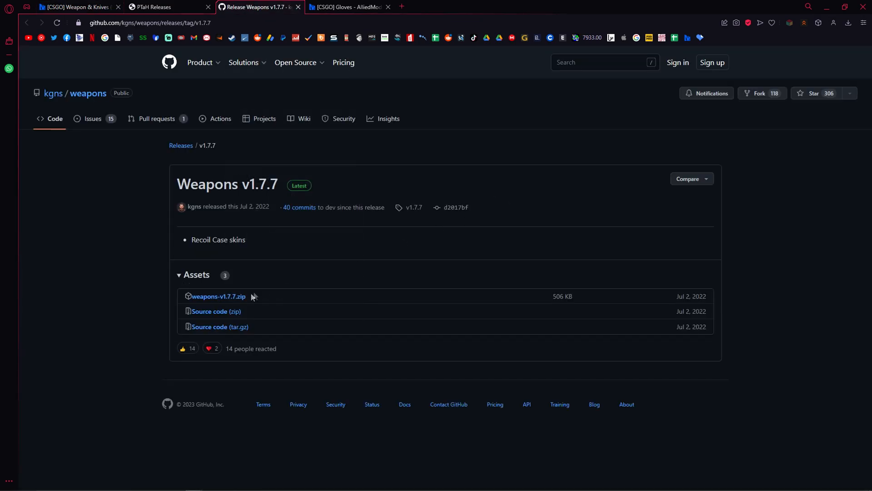
pyautogui.click(347, 7)
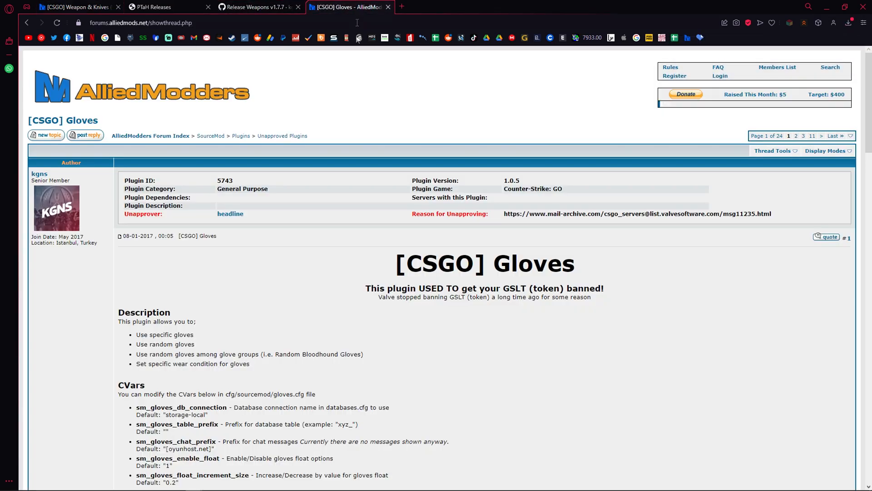
# Download gloves-v1.0.5.zip from the Gloves plugin's latest GitHub release
pyautogui.scroll(-3)
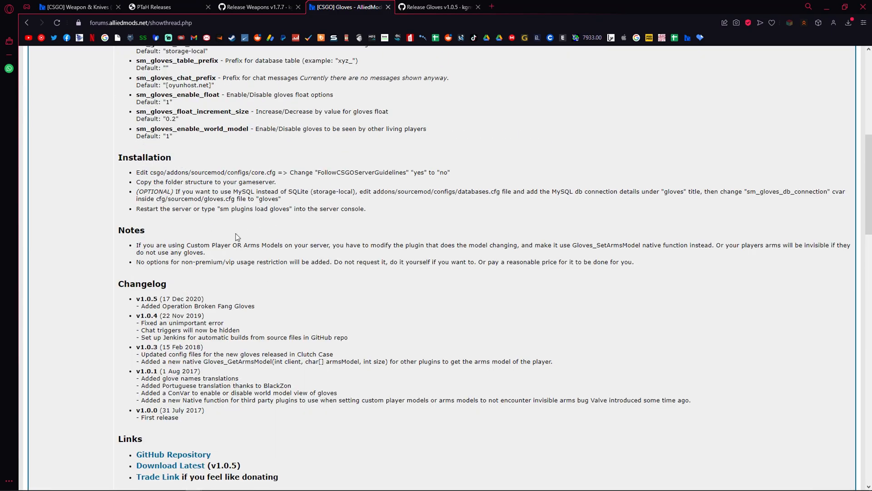
pyautogui.click(442, 8)
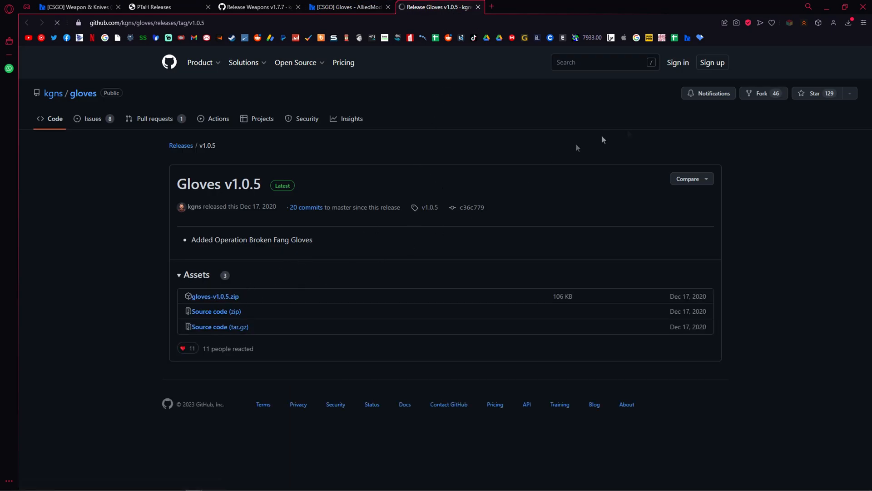
pyautogui.click(848, 22)
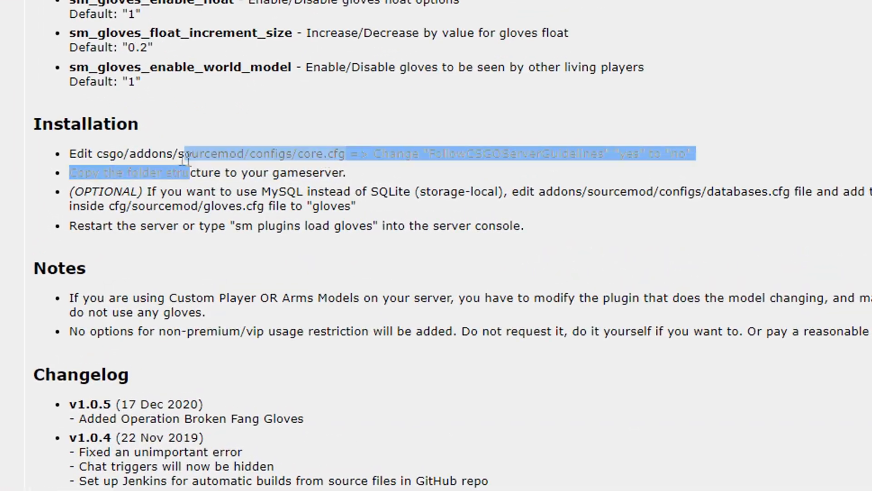
# Note the core.cfg path in the install steps and open the server's sourcemod configs folder
pyautogui.doubleClick(227, 154)
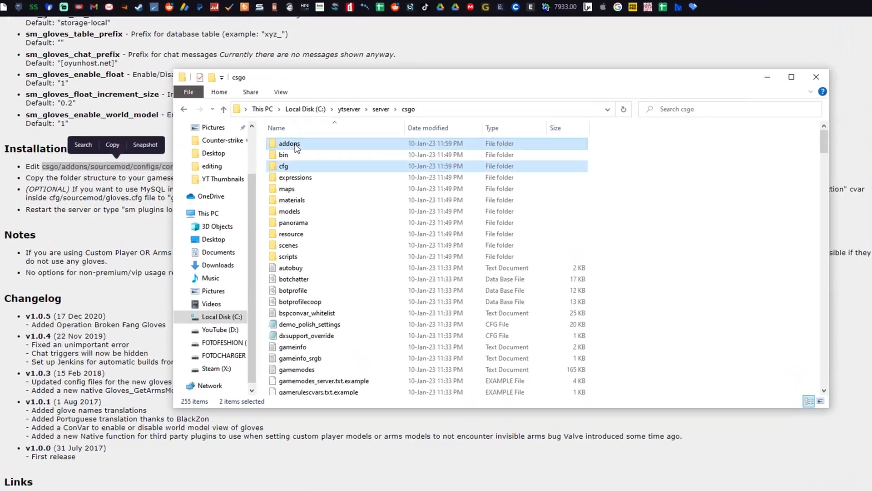
pyautogui.doubleClick(289, 144)
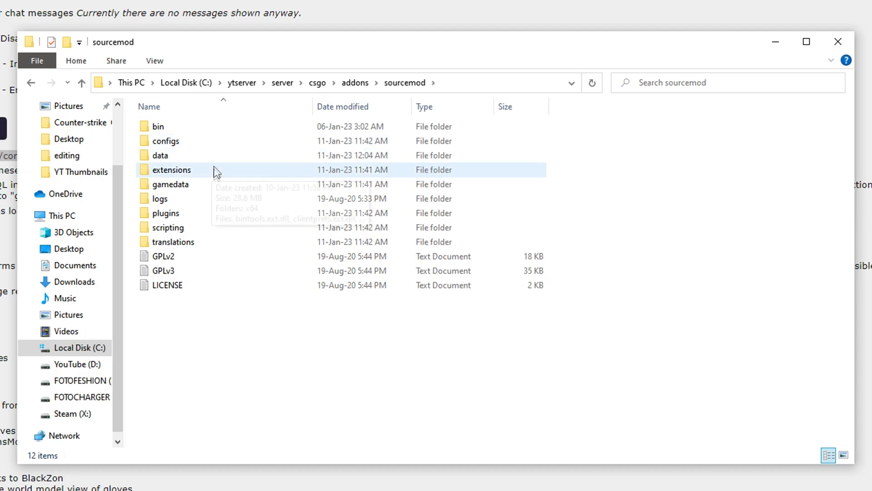
pyautogui.doubleClick(165, 141)
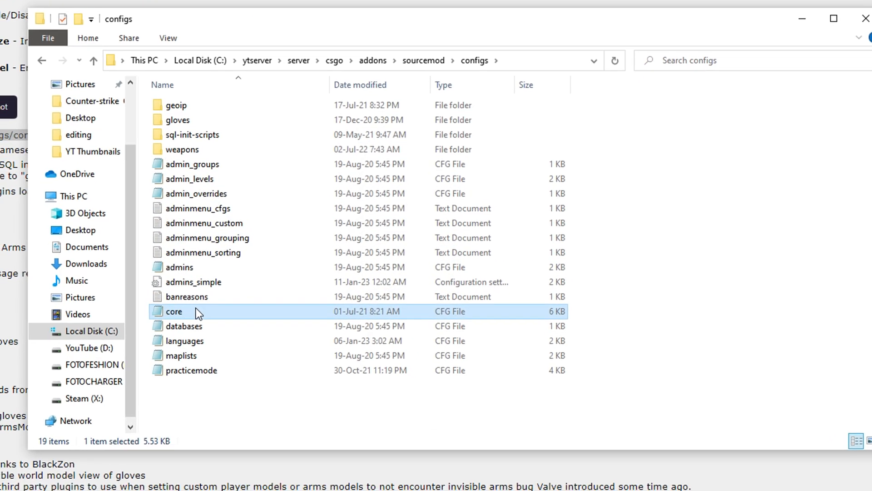
# Edit core.cfg so FollowCSGOServerGuidelines reads "no" and save it with Ctrl+S
pyautogui.doubleClick(174, 312)
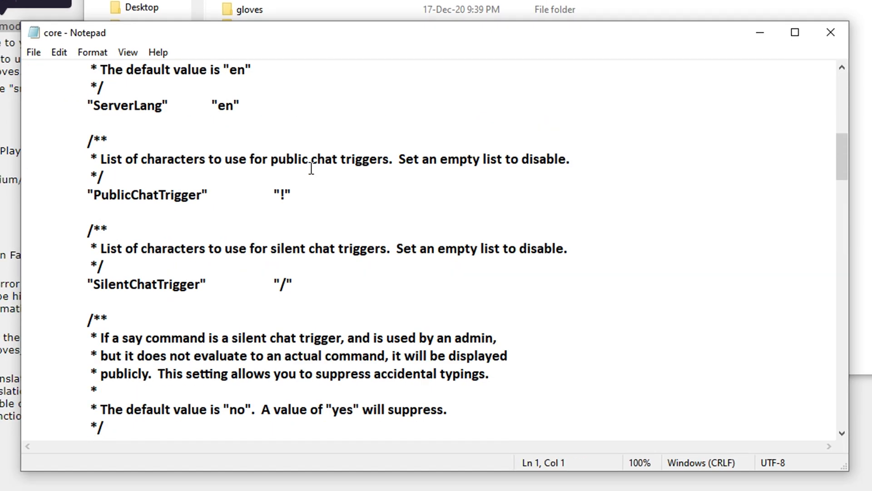
pyautogui.scroll(-3)
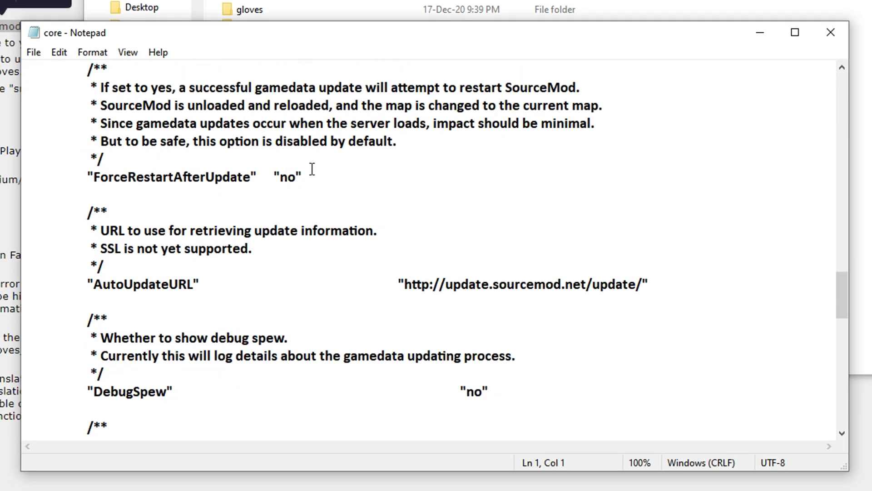
pyautogui.scroll(-3)
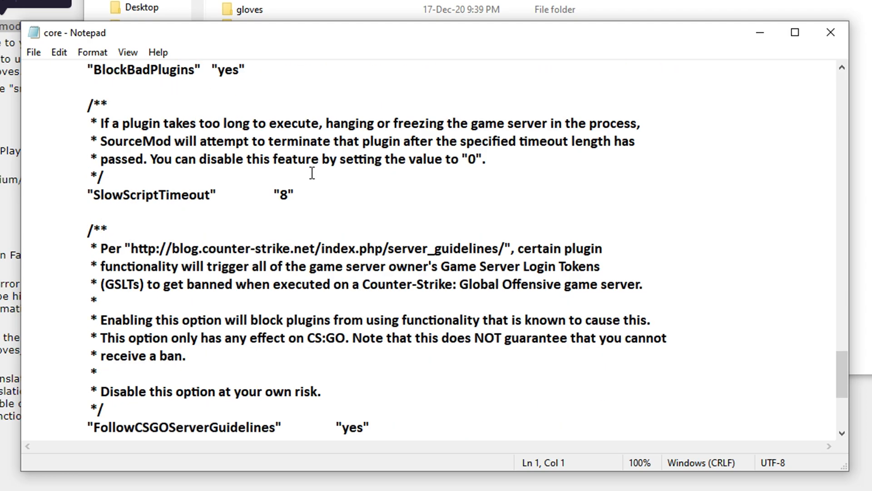
pyautogui.doubleClick(163, 267)
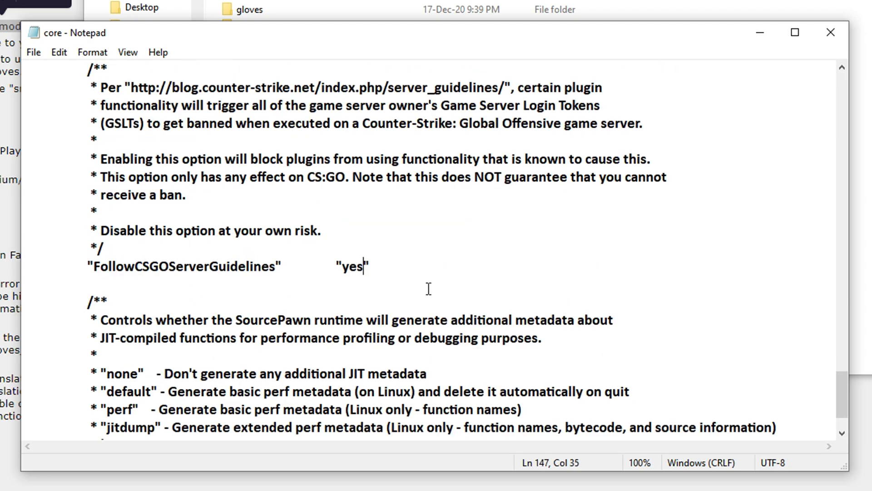
pyautogui.write('no')
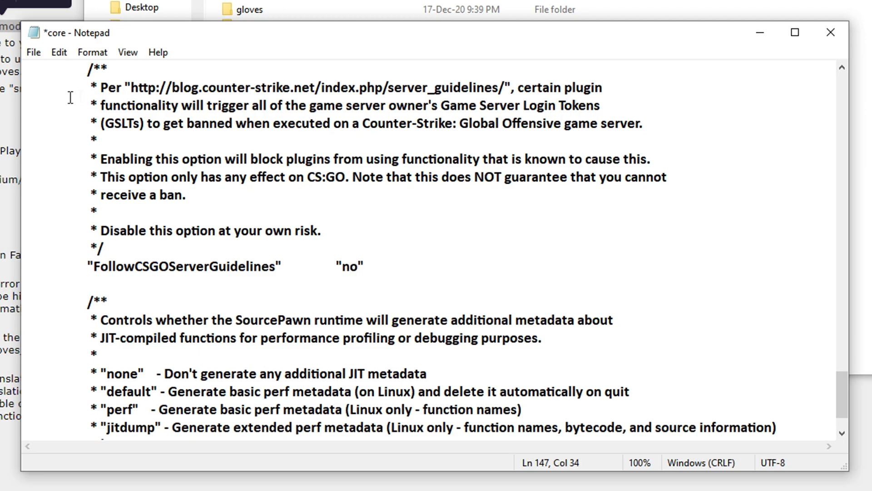
pyautogui.press('Ctrl+s')
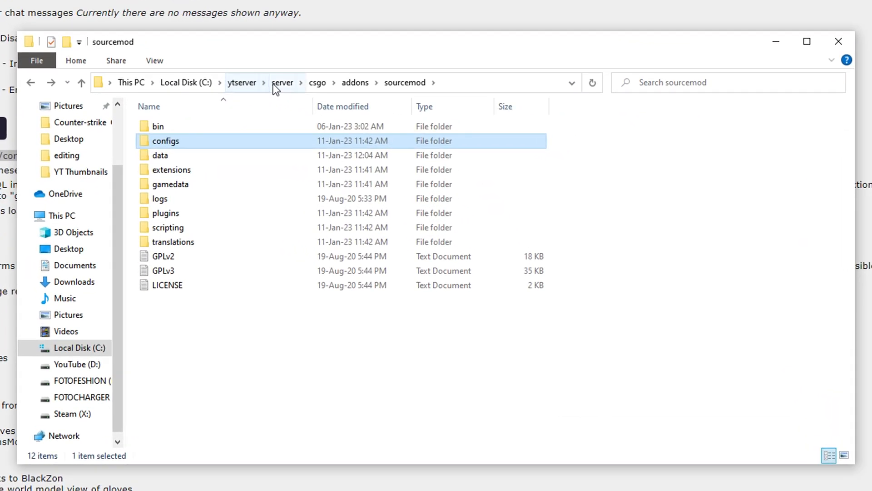
# From the server folder, launch CS:GO via Steam and run start.bat to start srcds on de_dust2
pyautogui.click(284, 81)
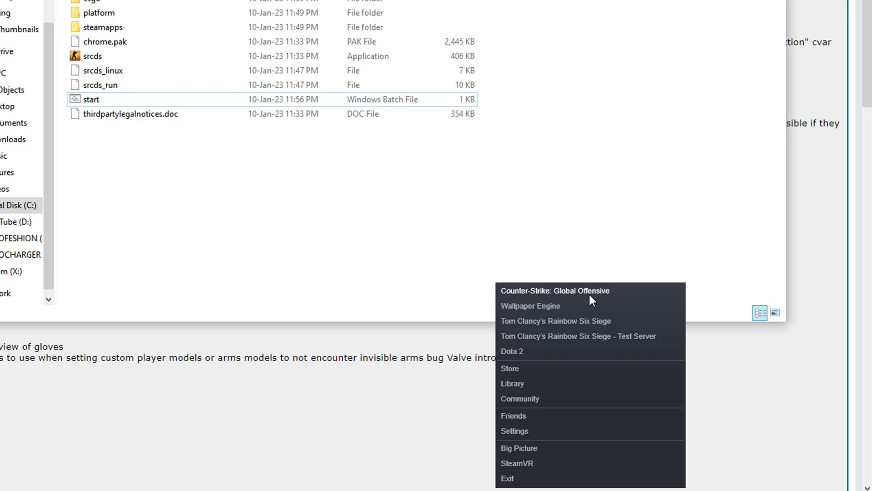
pyautogui.click(555, 290)
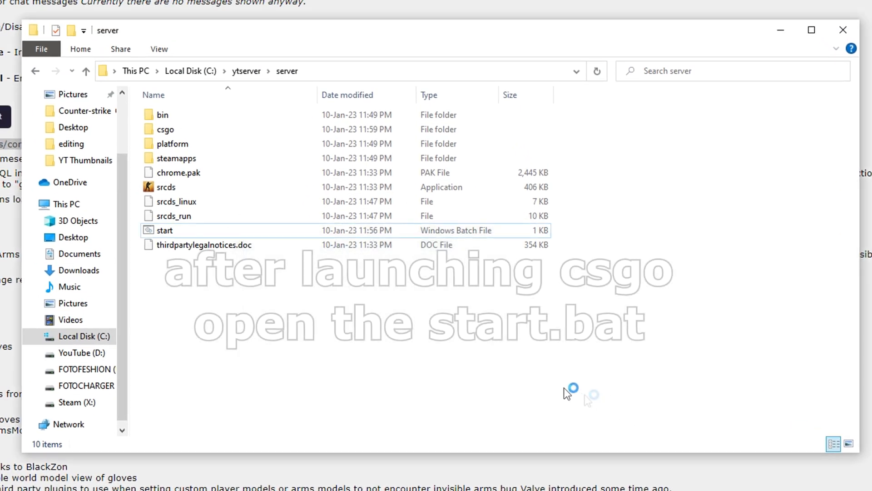
pyautogui.doubleClick(165, 231)
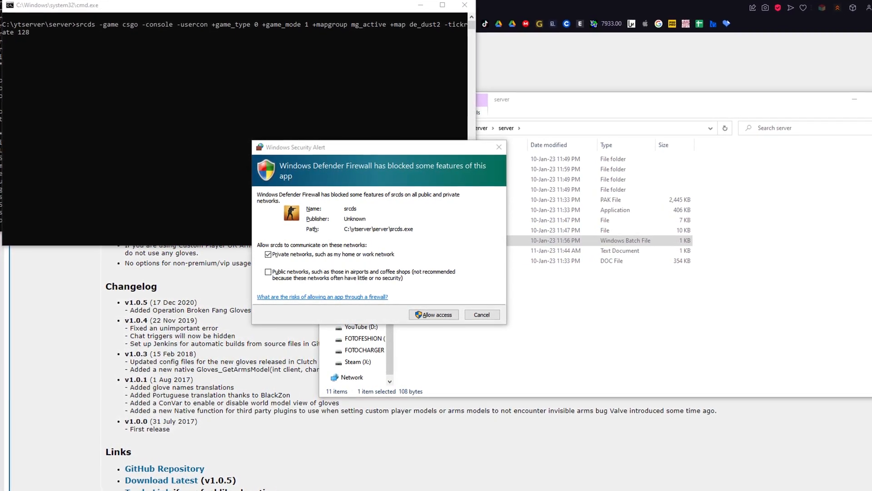
# Allow srcds through the firewall on both private and public networks
pyautogui.click(268, 271)
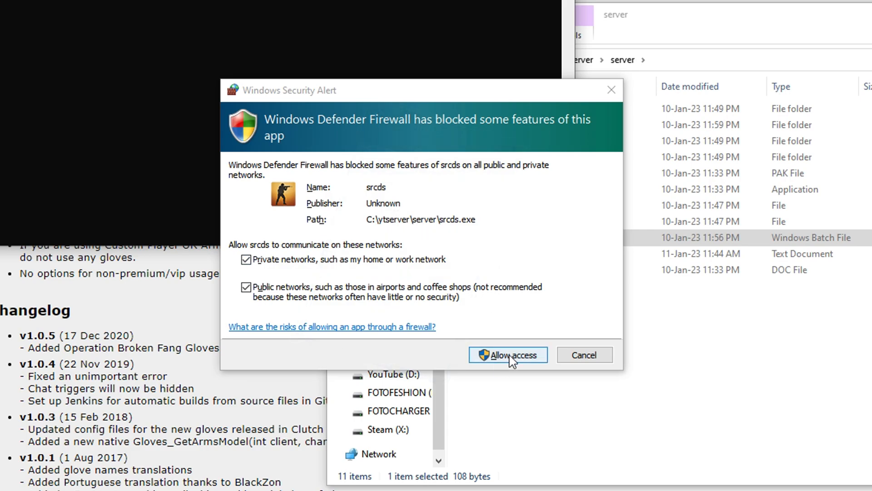
pyautogui.click(508, 354)
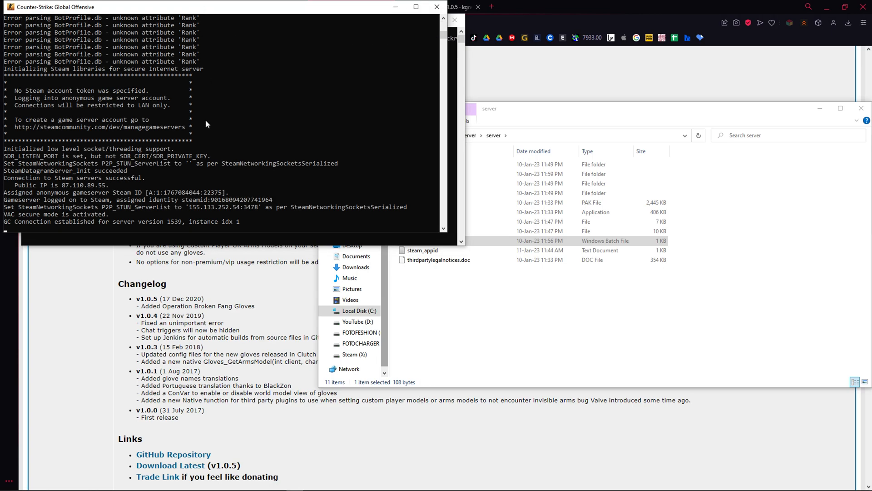
pyautogui.moveTo(228, 159)
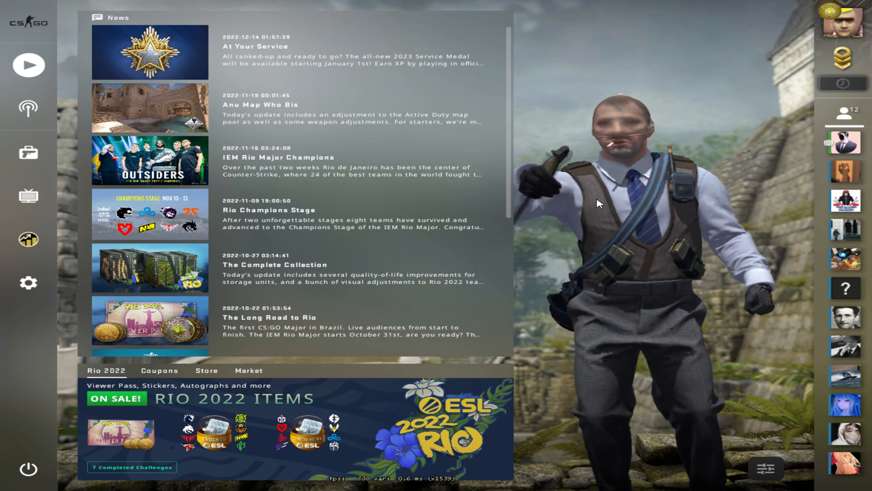
# From the server browser's Lan list, connect to the local de_dust2 server
pyautogui.click(29, 64)
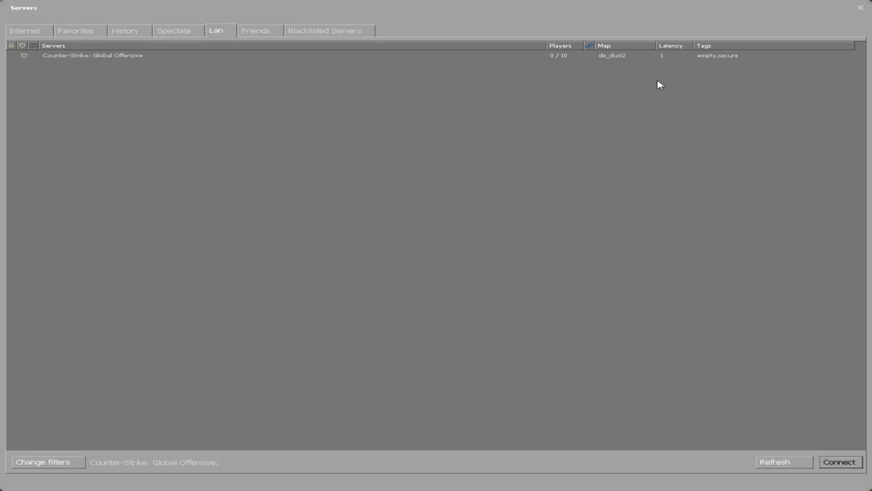
pyautogui.moveTo(248, 42)
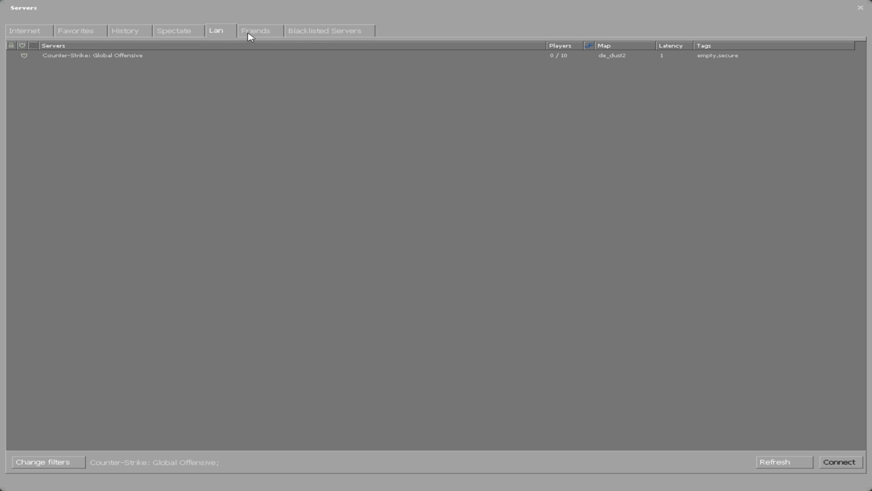
pyautogui.click(91, 56)
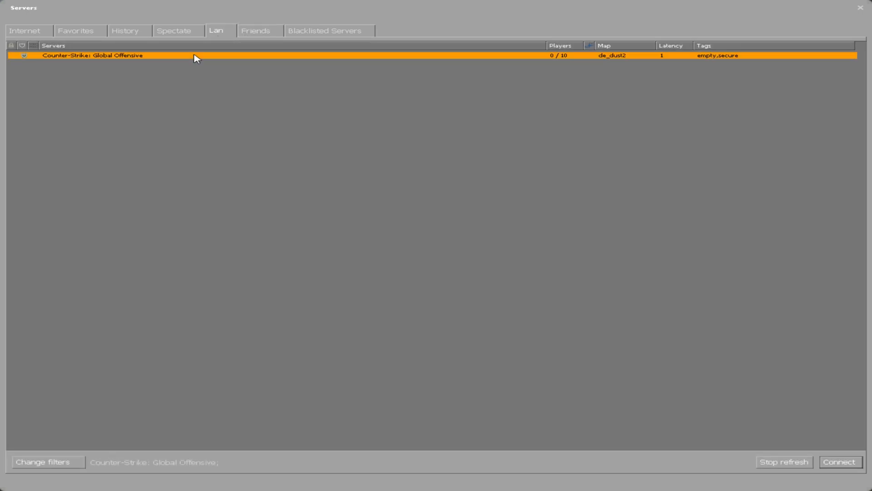
pyautogui.click(840, 462)
pyautogui.write('.se')
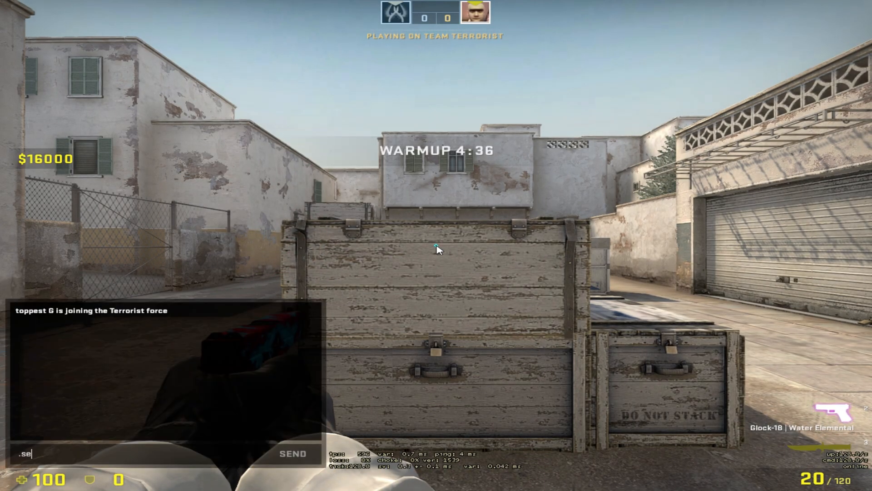
# Send .setup for practice mode, then !knife and choose option 2, the Karambit
pyautogui.press('Enter')
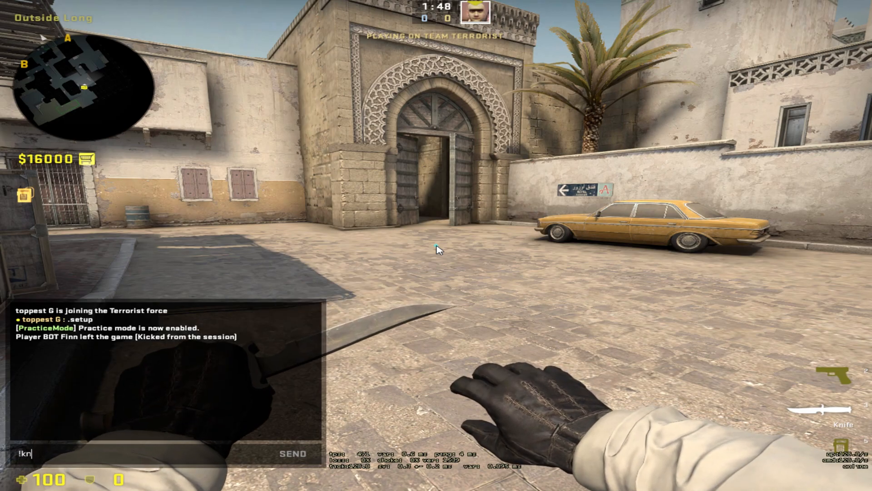
pyautogui.press('enter')
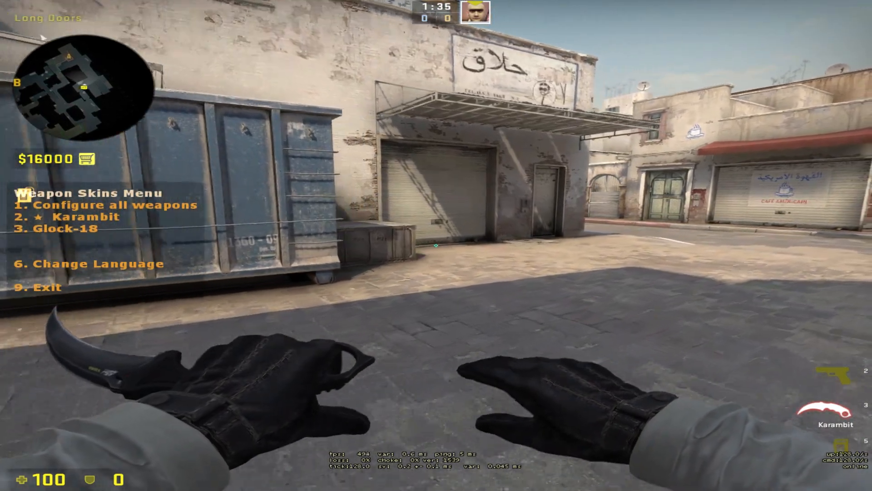
pyautogui.press('2')
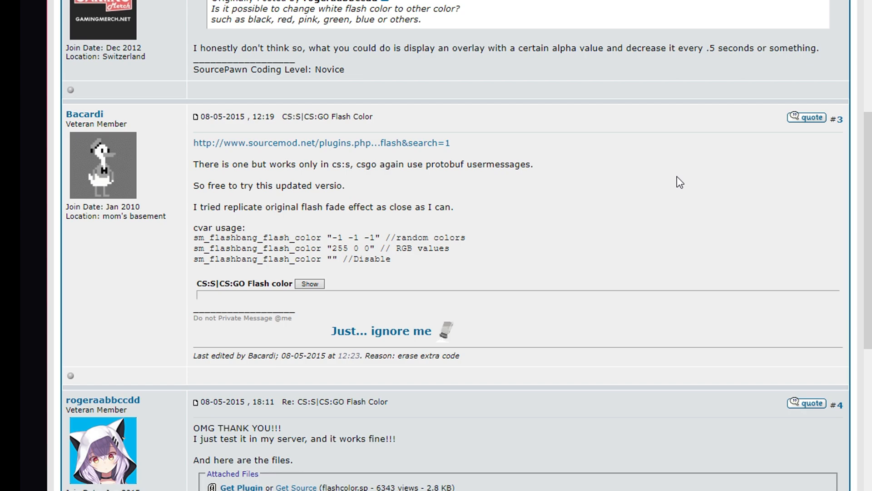
# Paste sm_flashbang_flash_color from the forum into the console and set its value to 0 0 0
pyautogui.scroll(-3)
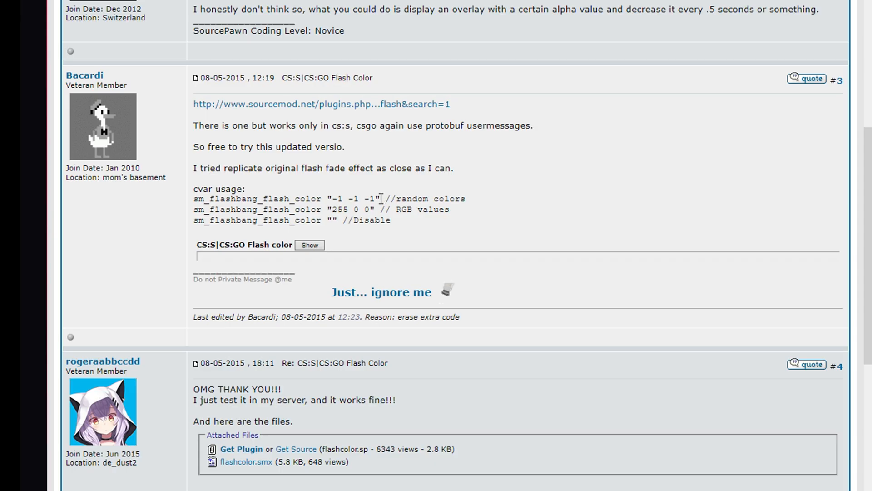
pyautogui.doubleClick(285, 199)
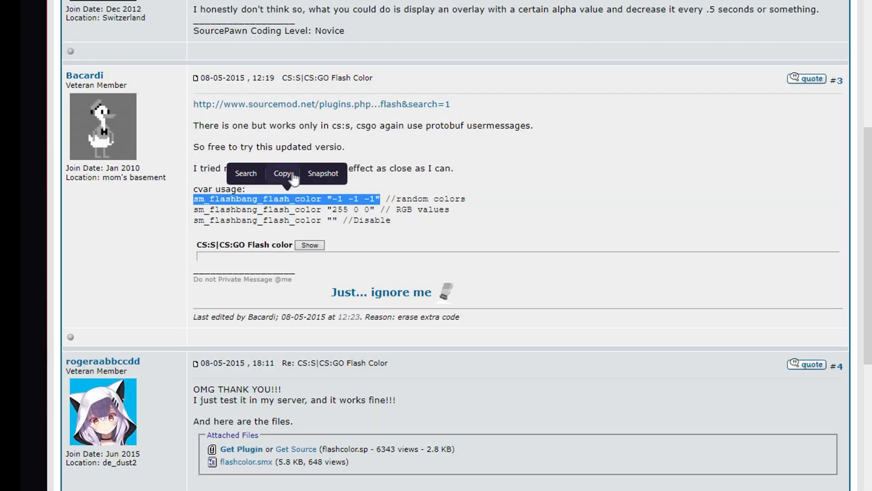
pyautogui.click(290, 174)
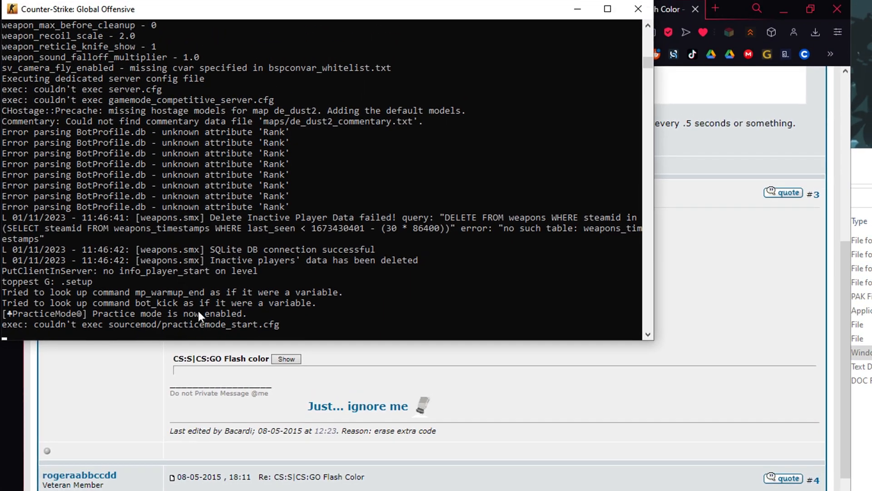
pyautogui.write('sm_flashbang_flash_color "-1 -1')
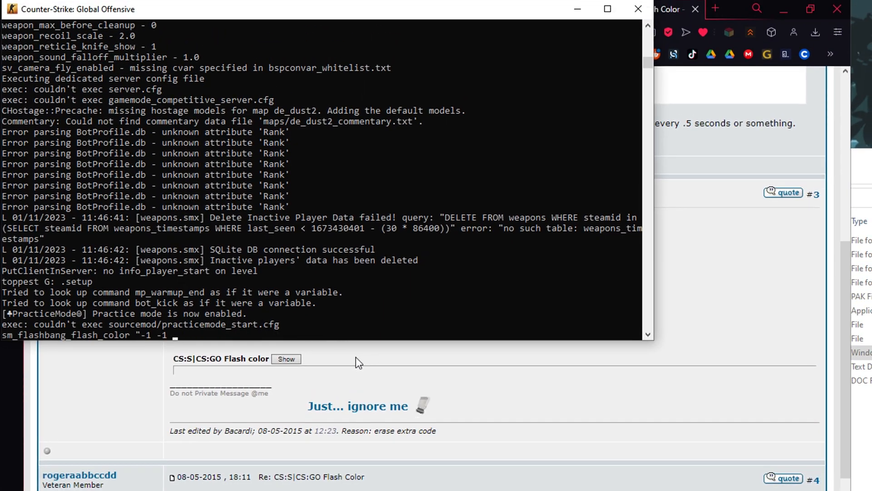
pyautogui.press('Backspace')
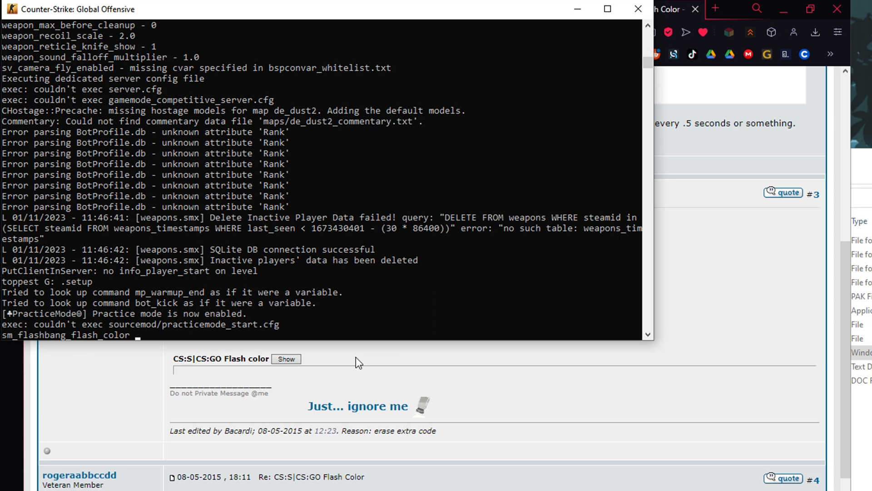
pyautogui.write('0 0 0')
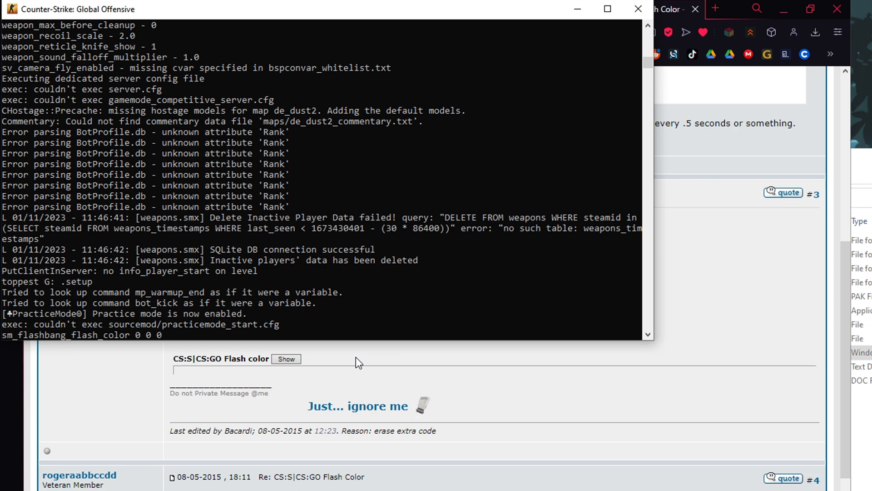